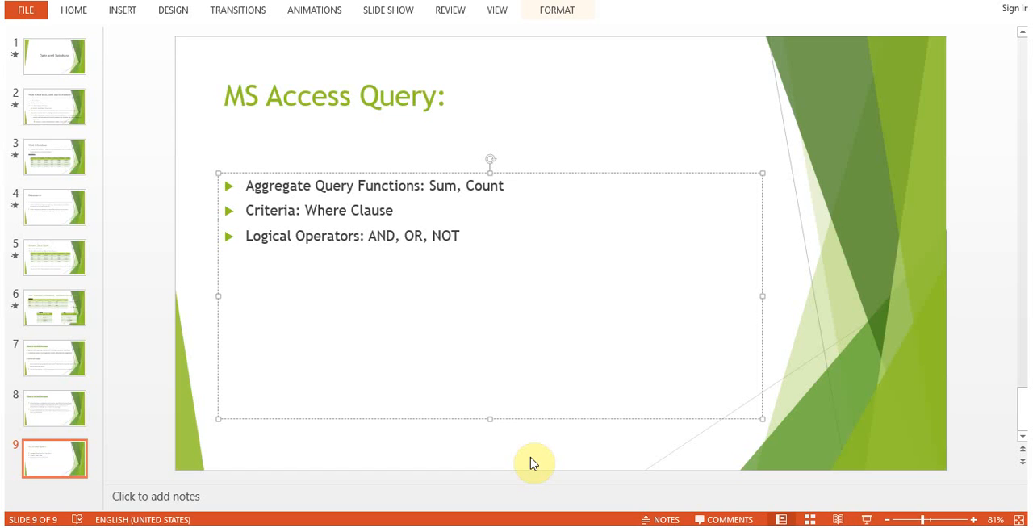
mouse_move(544, 467)
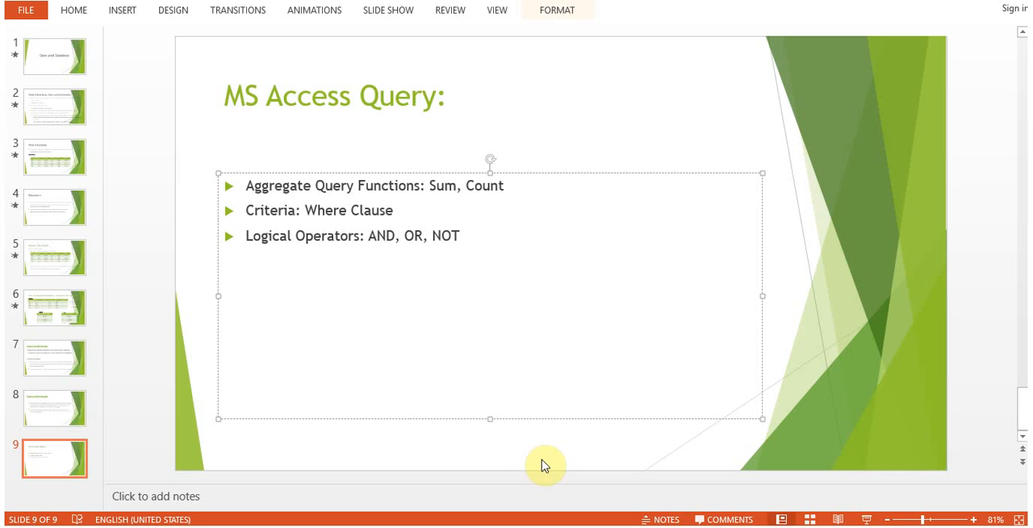
mouse_move(545, 464)
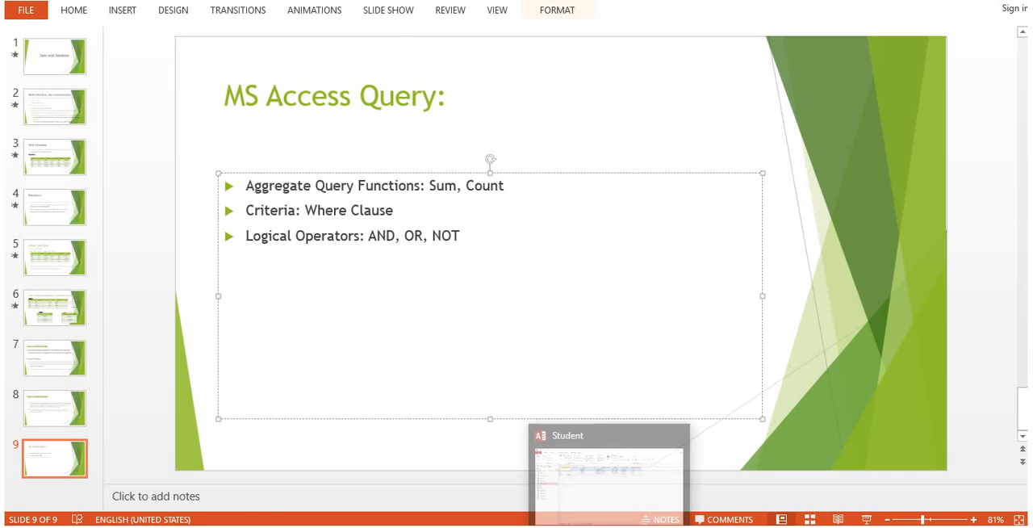
Switch to the Student database in Access and close the Query1 and Student tabs.
left_click(608, 476)
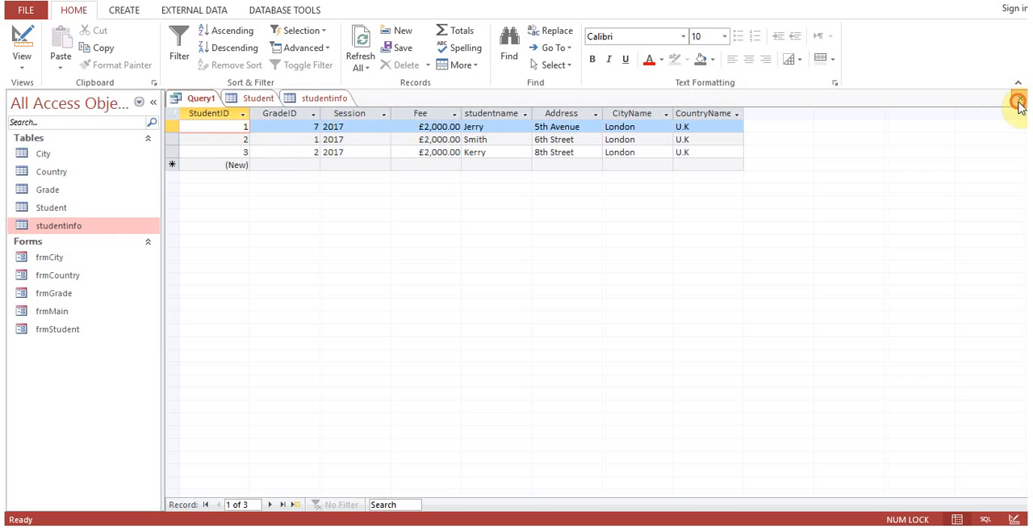
left_click(1019, 105)
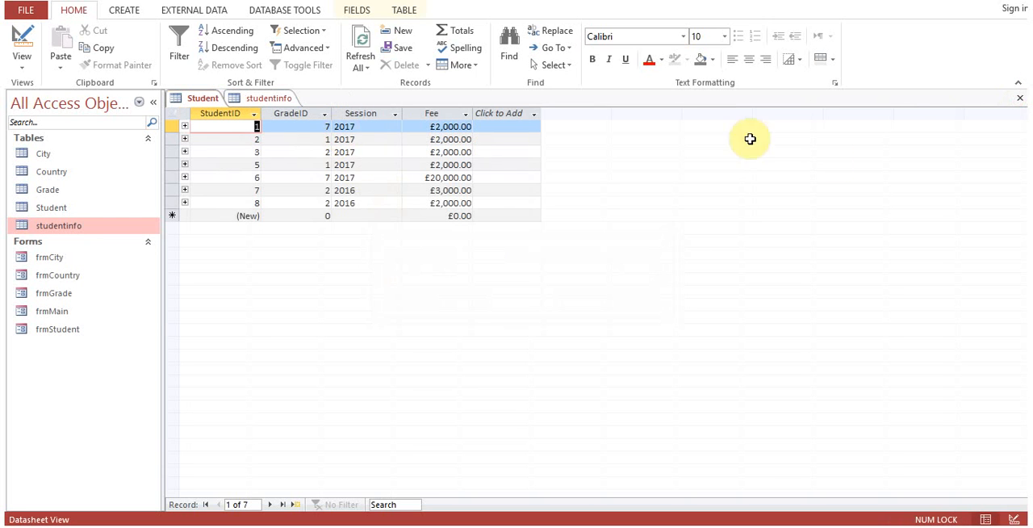
left_click(1020, 98)
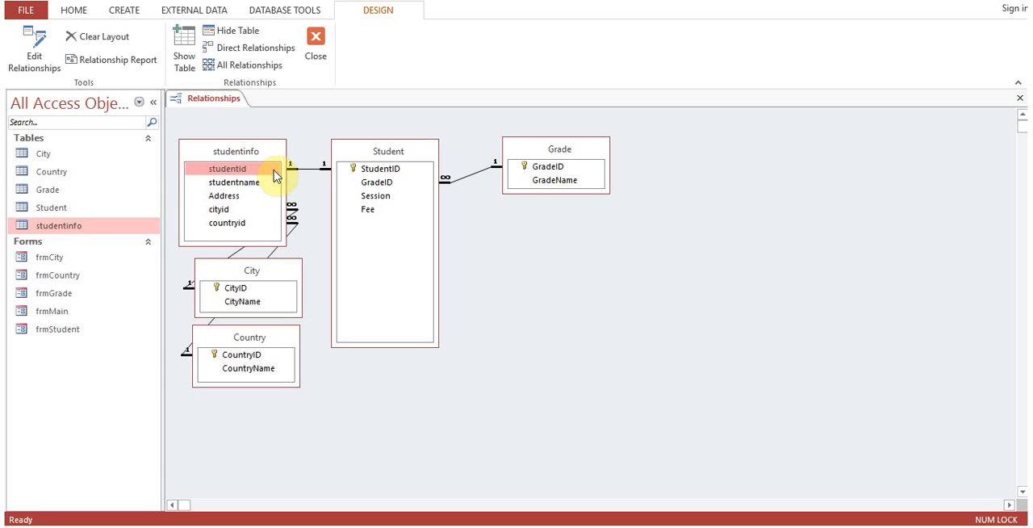
mouse_move(258, 160)
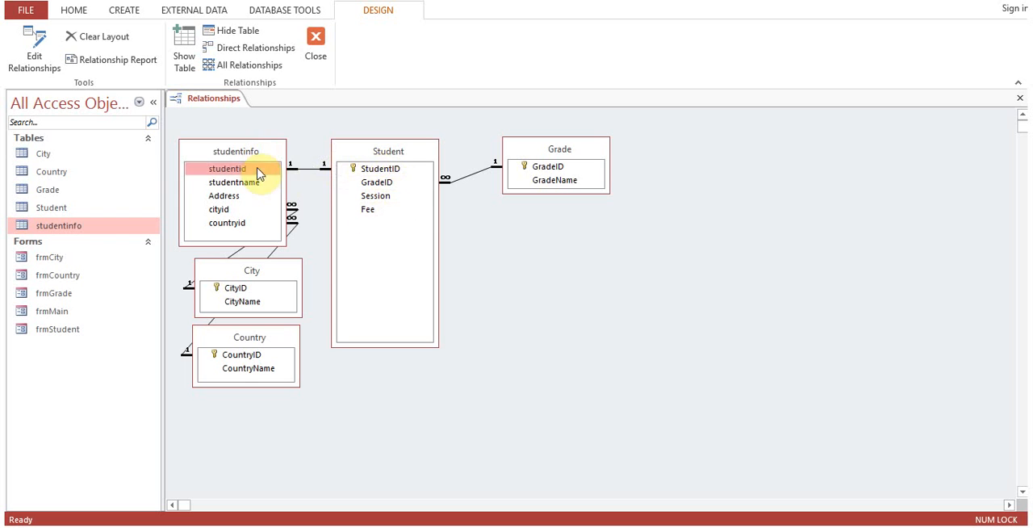
mouse_move(248, 212)
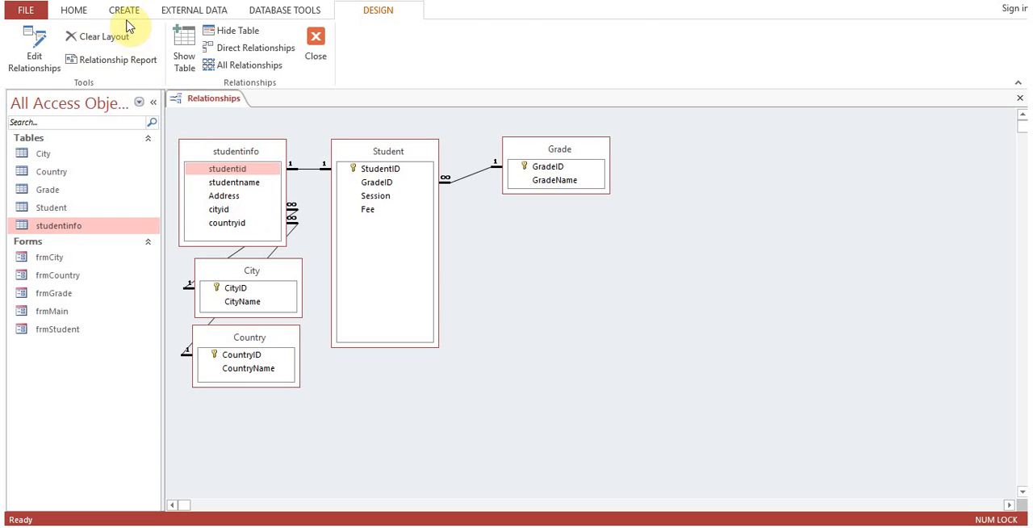
Create a Query Design holding the Student table and close the Show Table dialog.
left_click(124, 10)
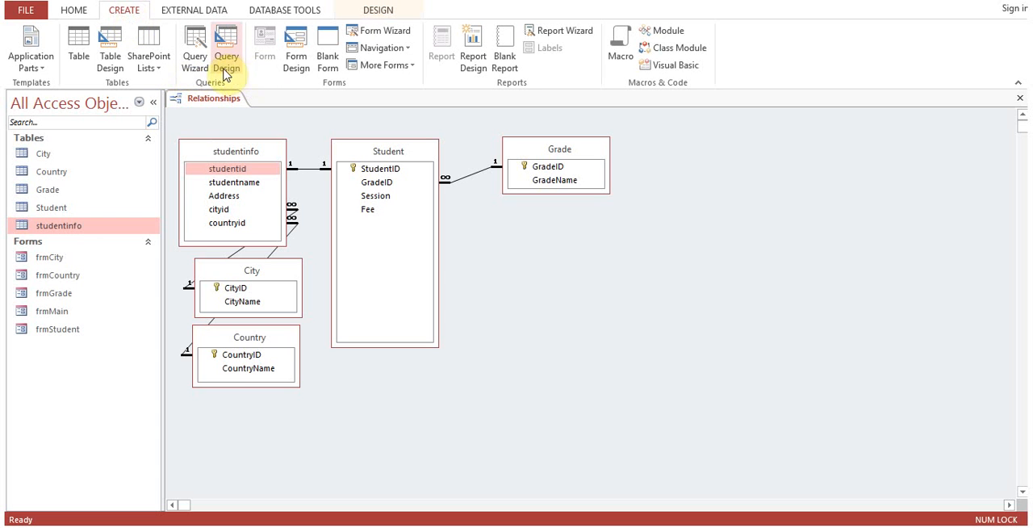
left_click(225, 48)
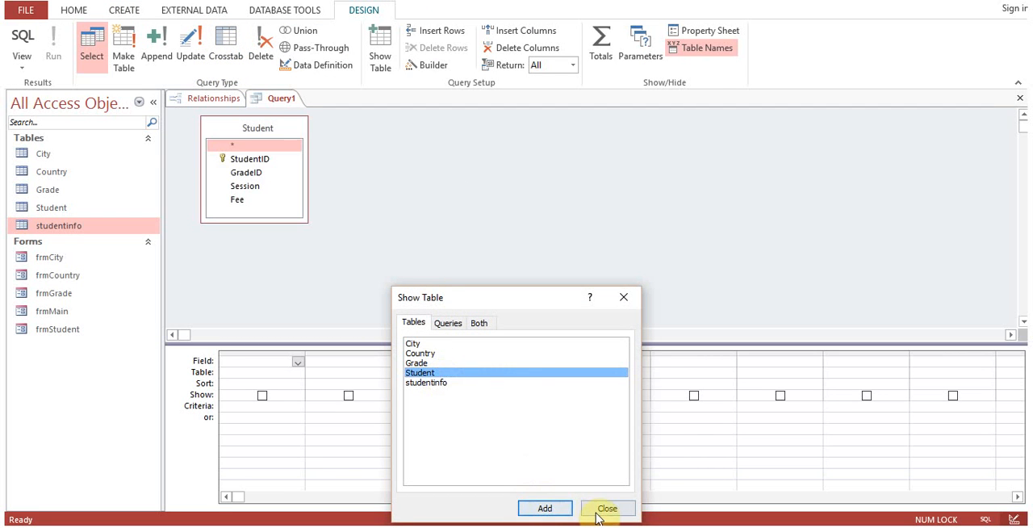
left_click(607, 507)
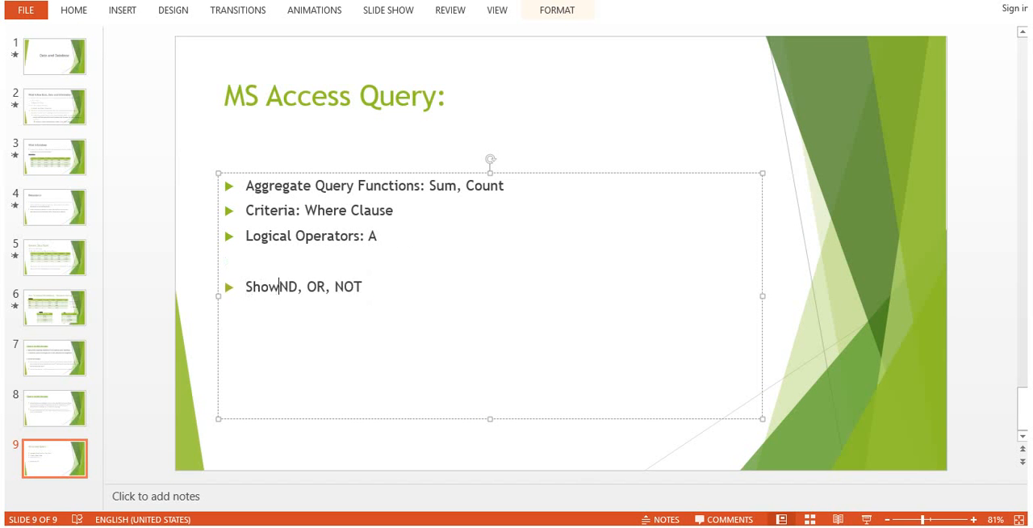
Type the bullet 'Show the data that is having Student records with Fee higher than 2000.'.
type("the")
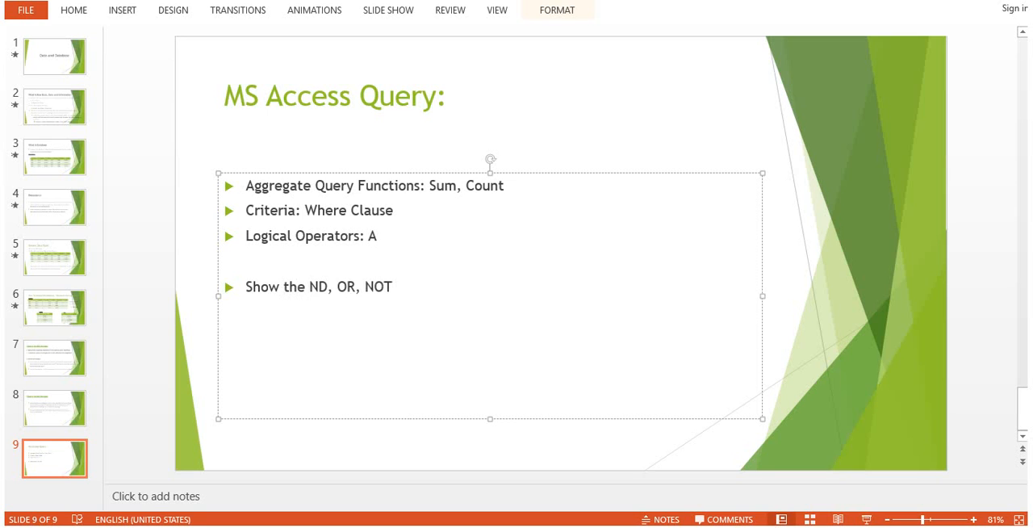
type("ND, OR, NOT")
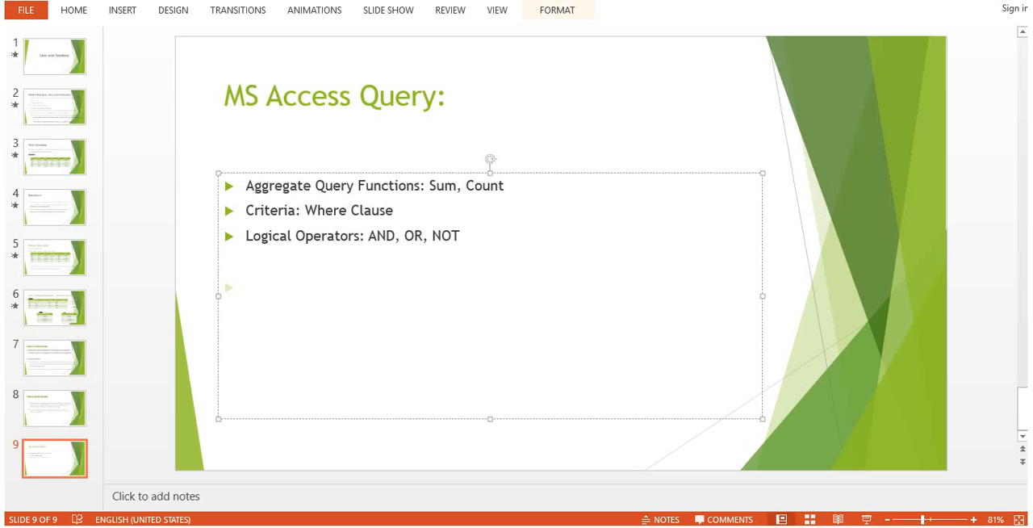
type("S")
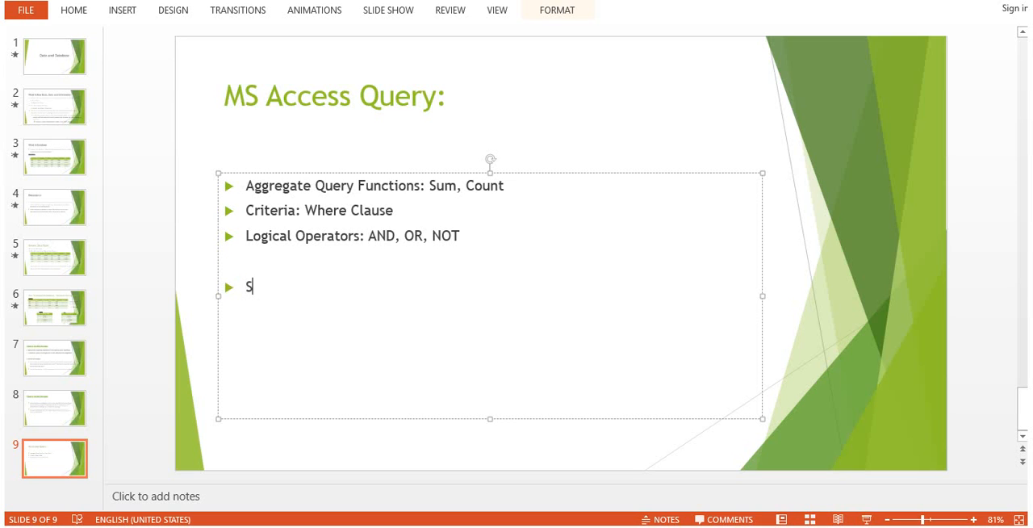
type("how the data")
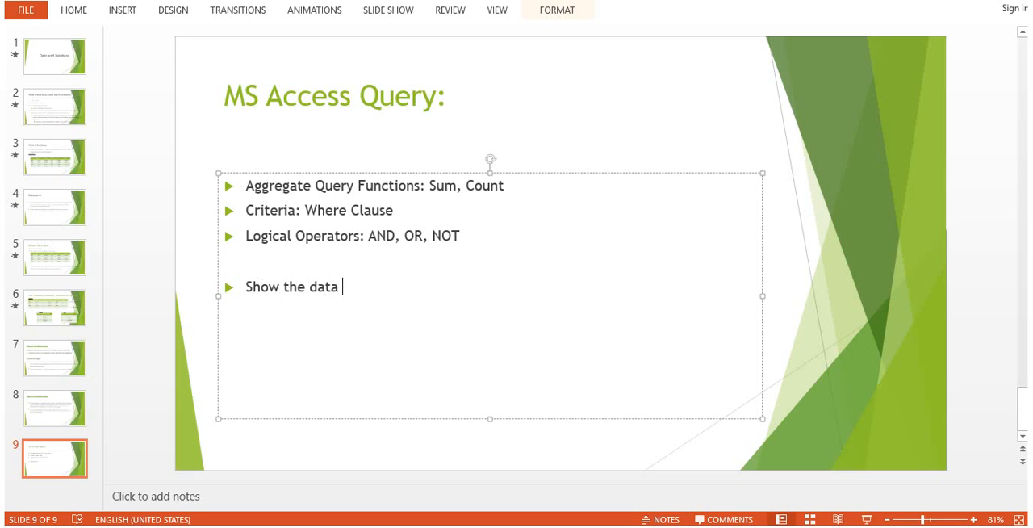
type("t")
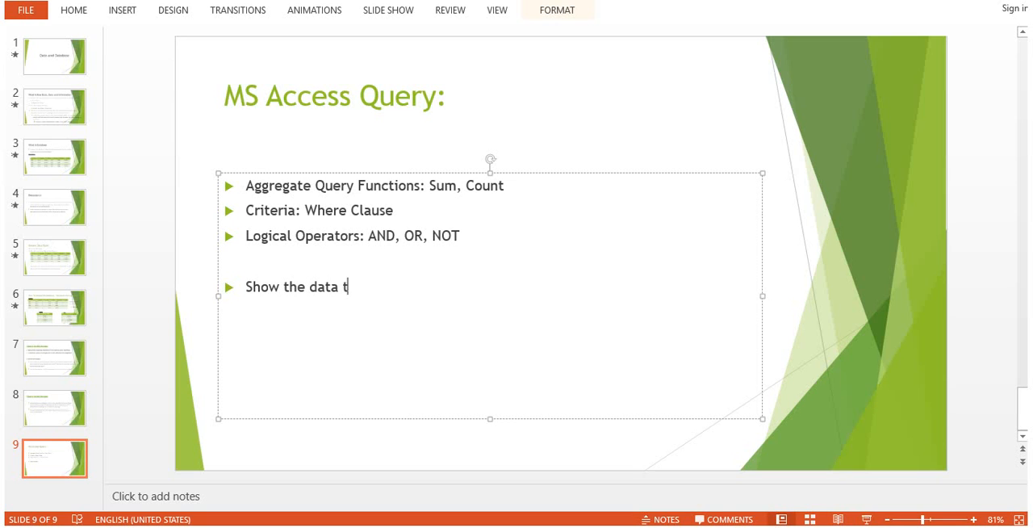
type("hat is")
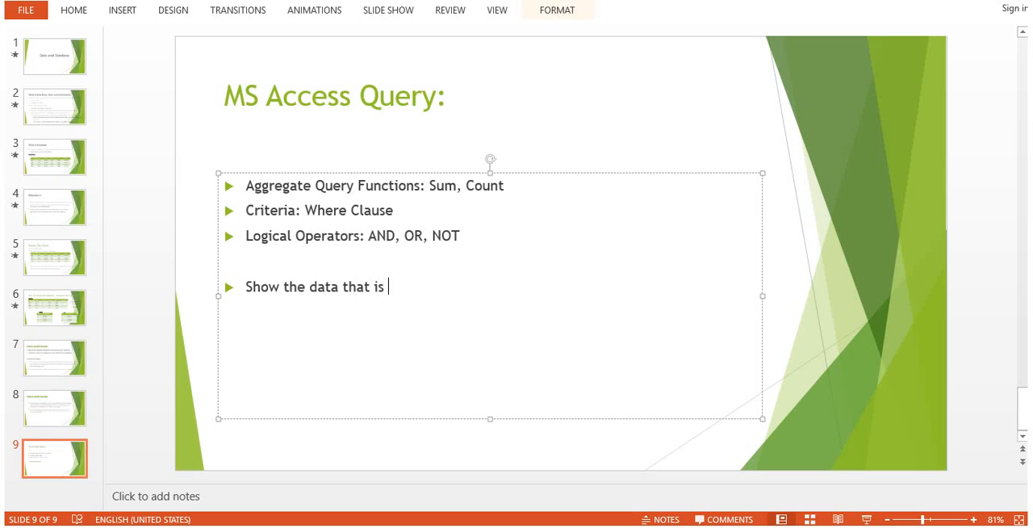
type("having")
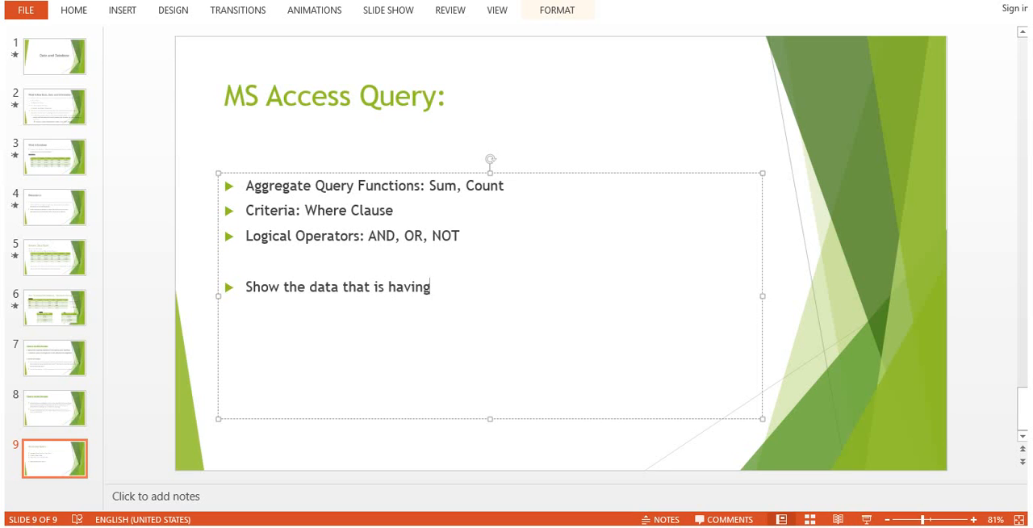
type("Student")
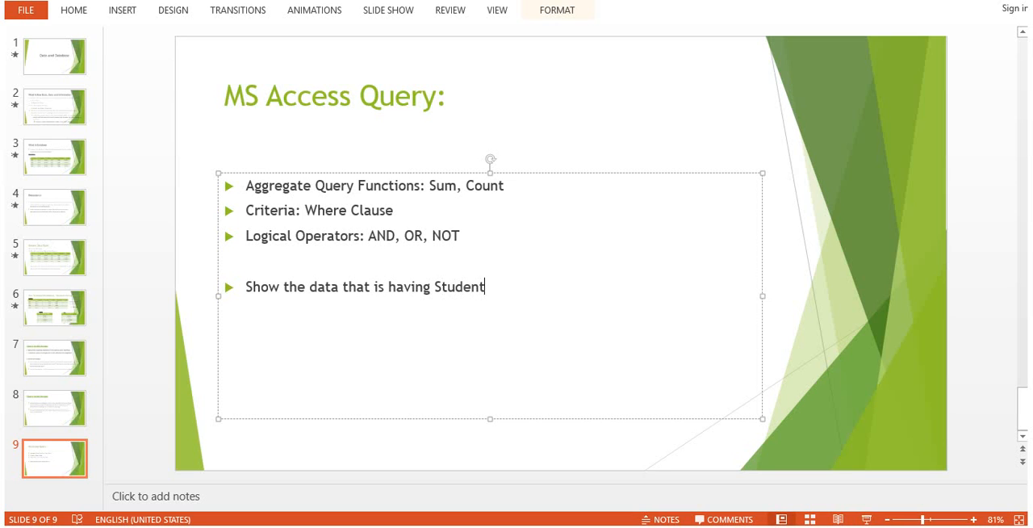
type("records")
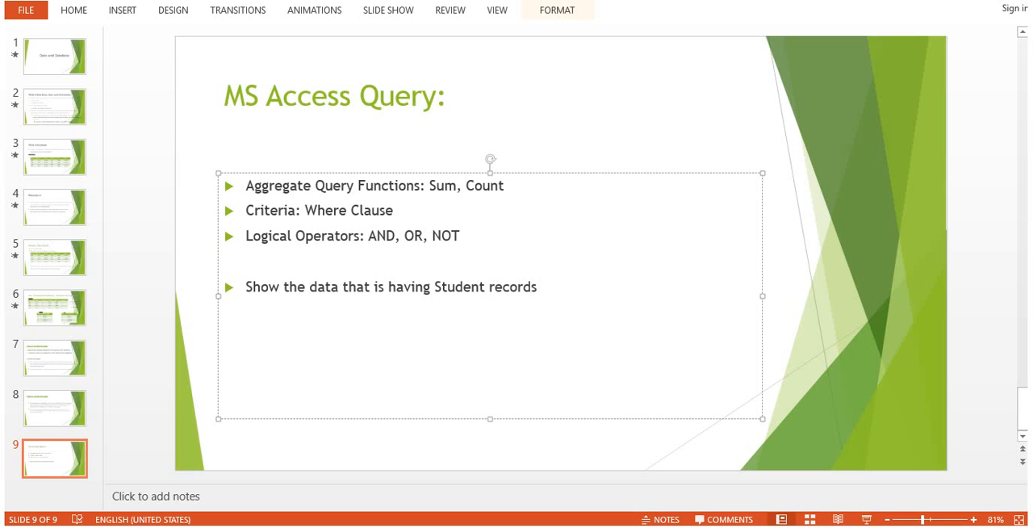
type("with Fee")
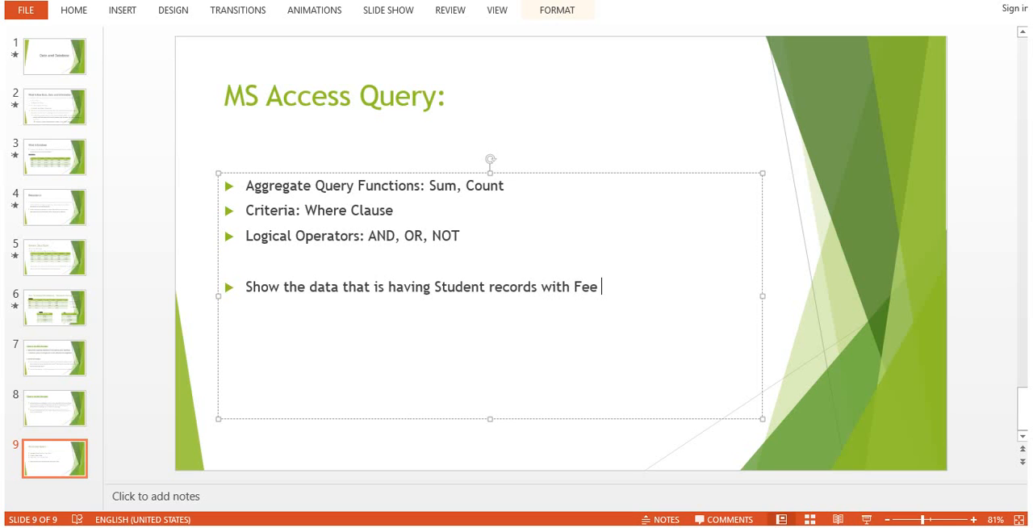
type("higher than")
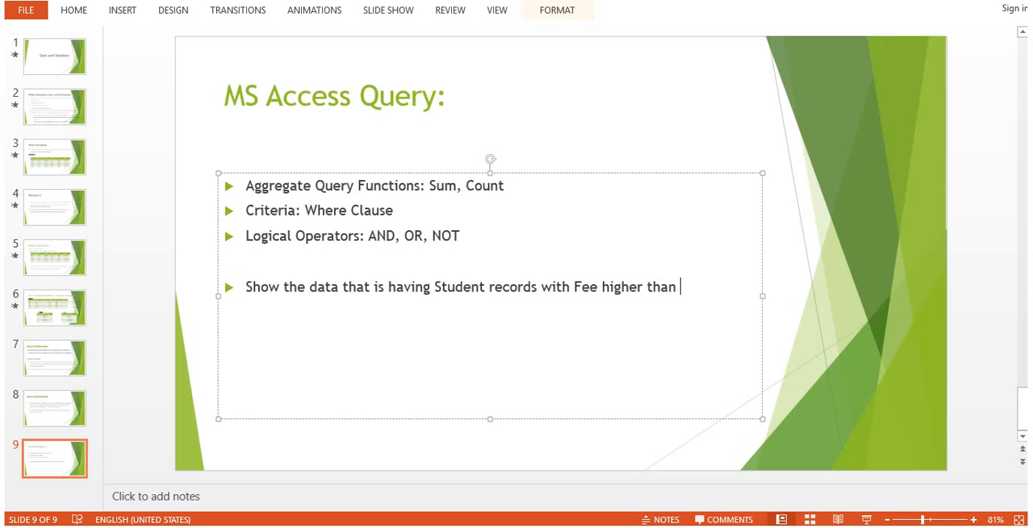
type("2000.")
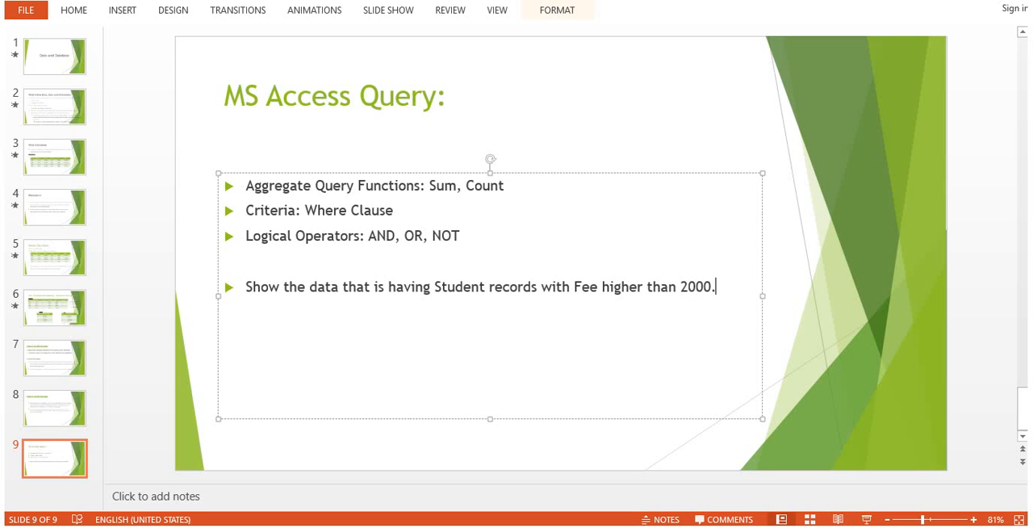
mouse_move(361, 266)
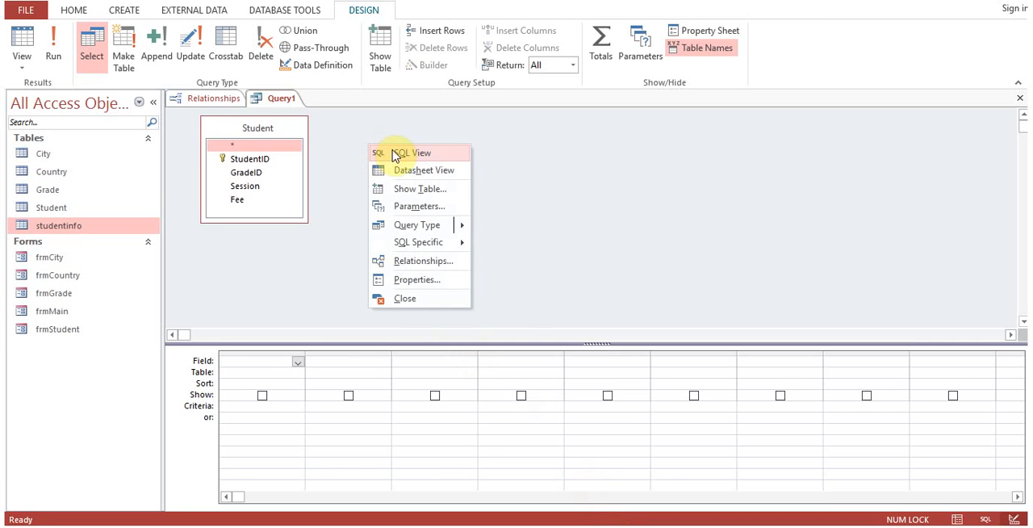
Switch the query to SQL view and insert * after SELECT.
left_click(411, 152)
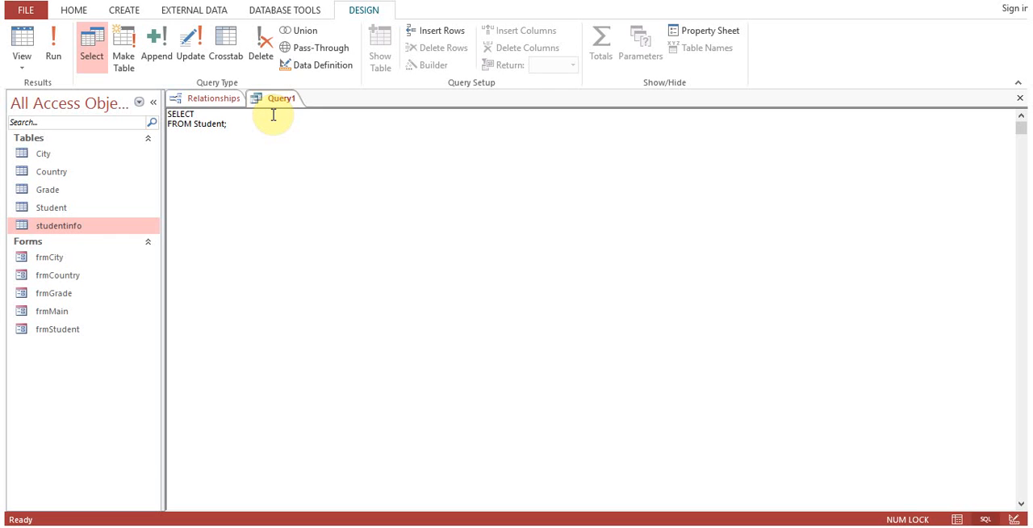
type("*")
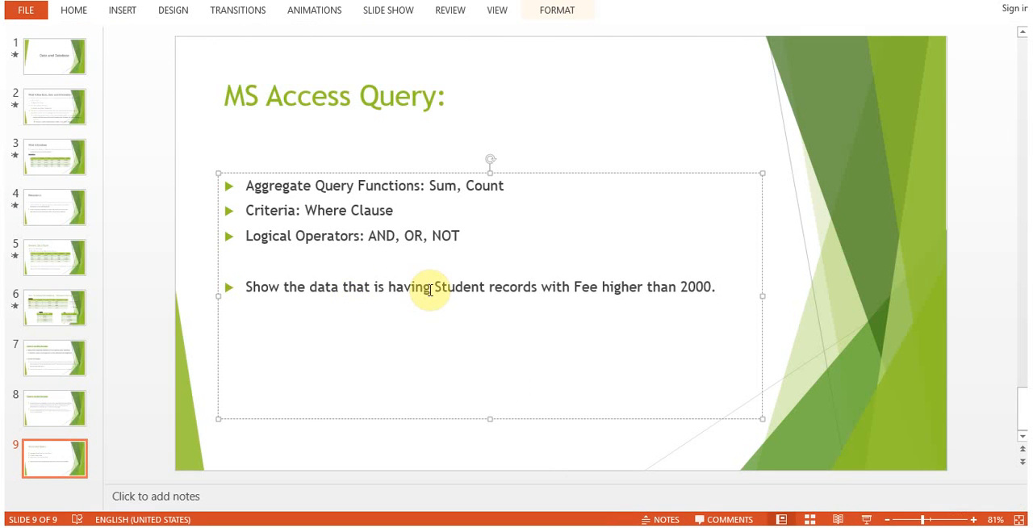
mouse_move(590, 290)
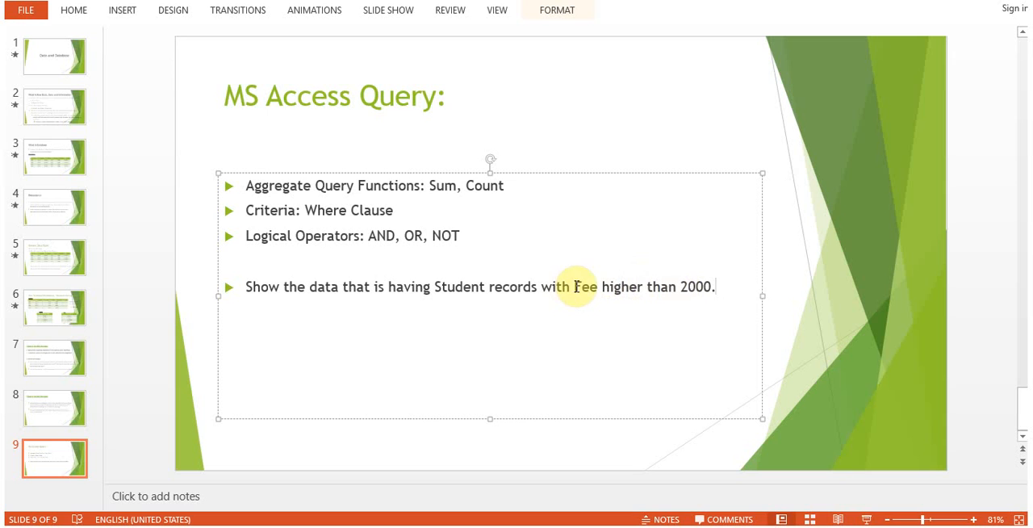
left_click_drag(573, 286, 713, 286)
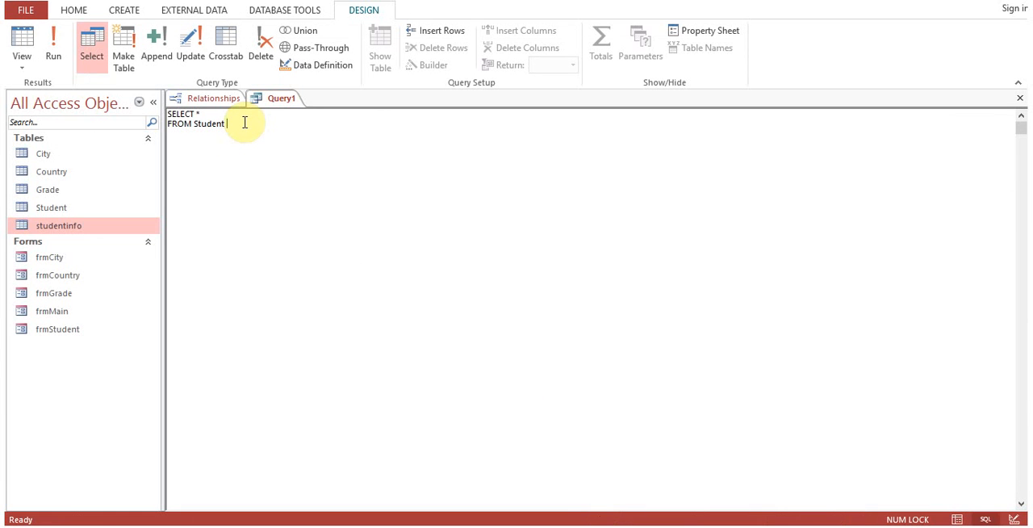
Add 'where student.fee>2000' to the SQL and run the query.
type("where")
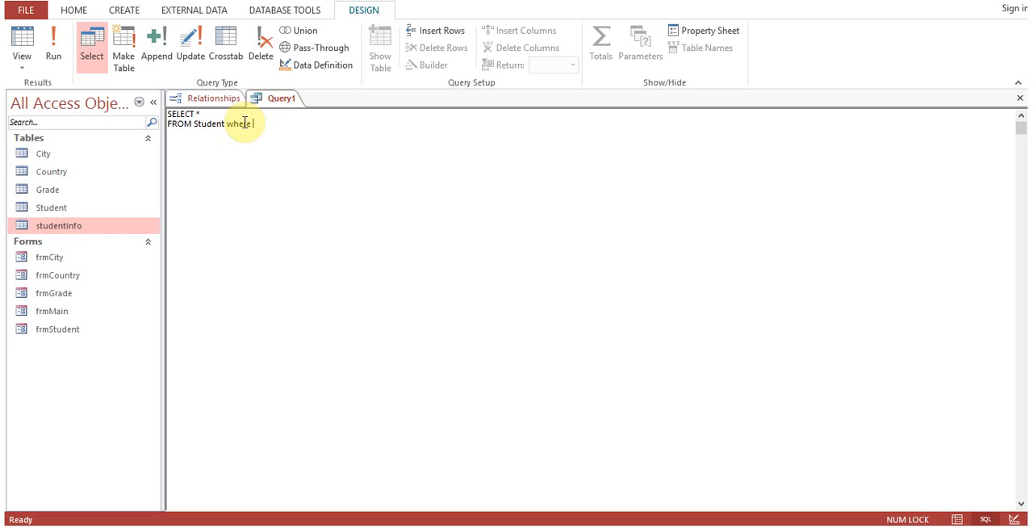
type("student.")
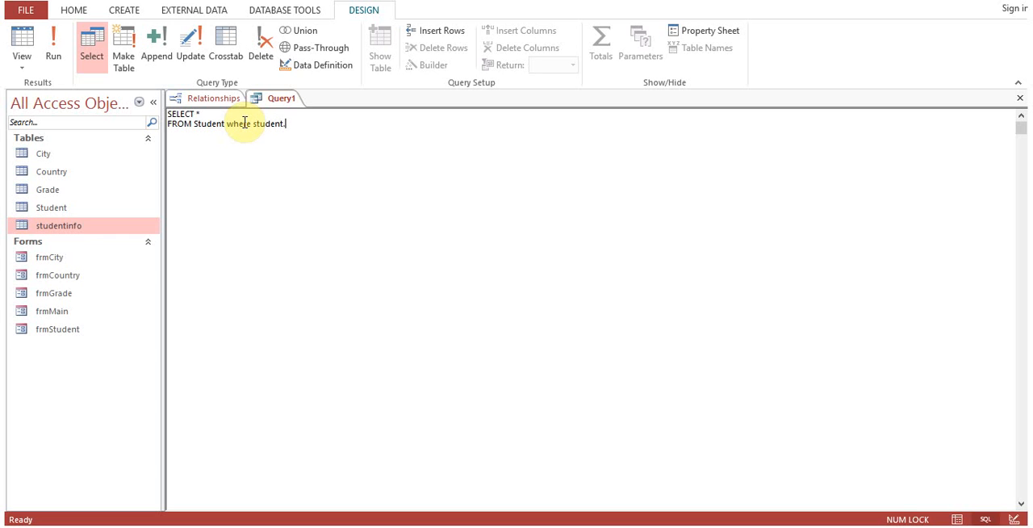
type("fee>2")
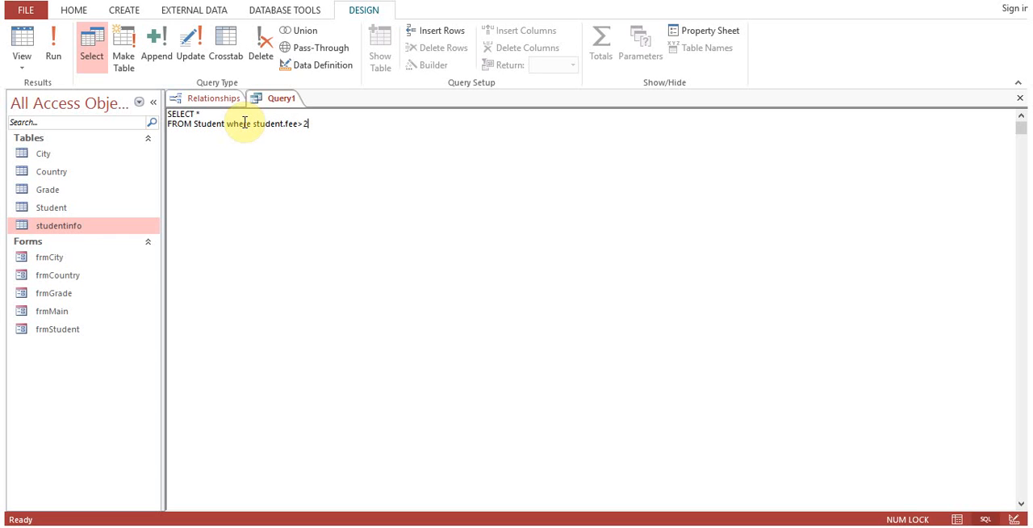
type("000")
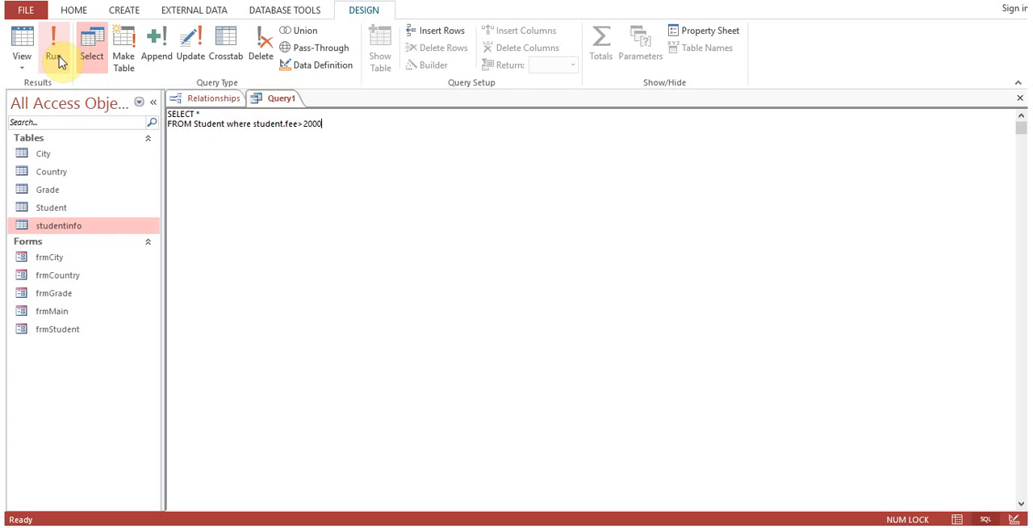
left_click(54, 44)
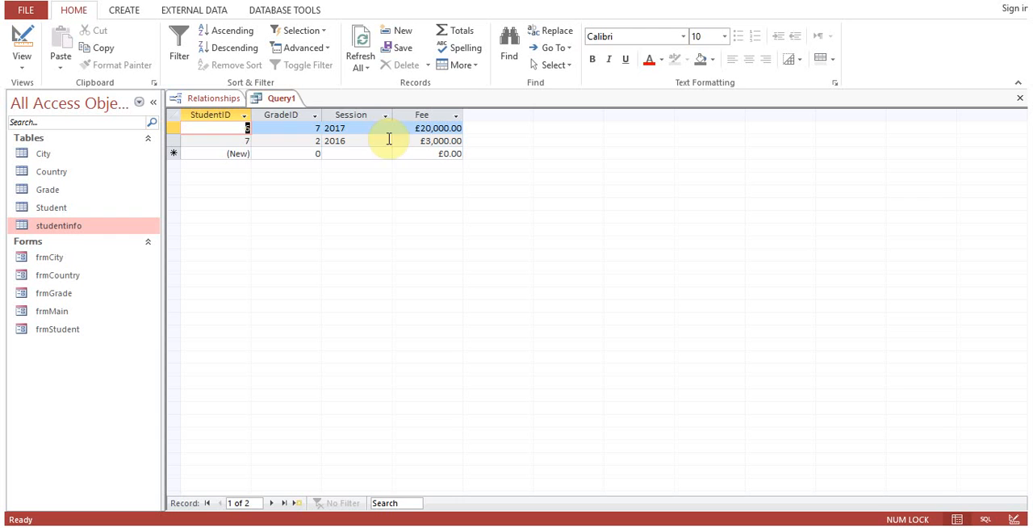
Run the unfiltered query listing all students, then return to SQL view.
right_click(281, 97)
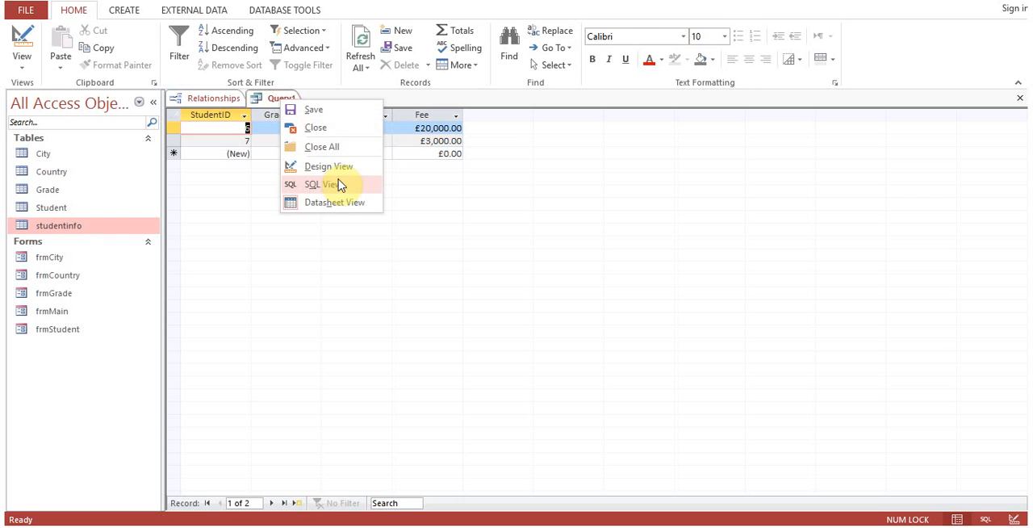
left_click(321, 184)
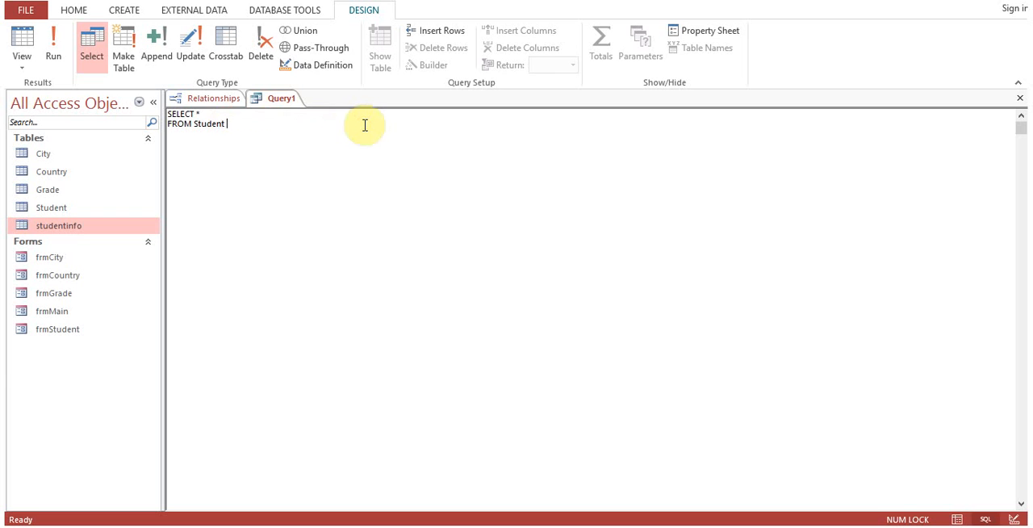
left_click(53, 45)
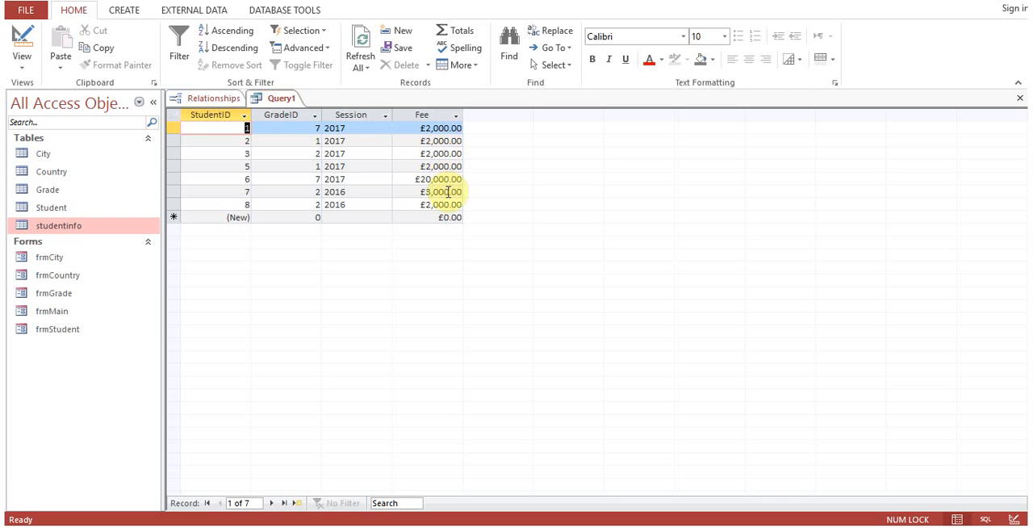
right_click(281, 97)
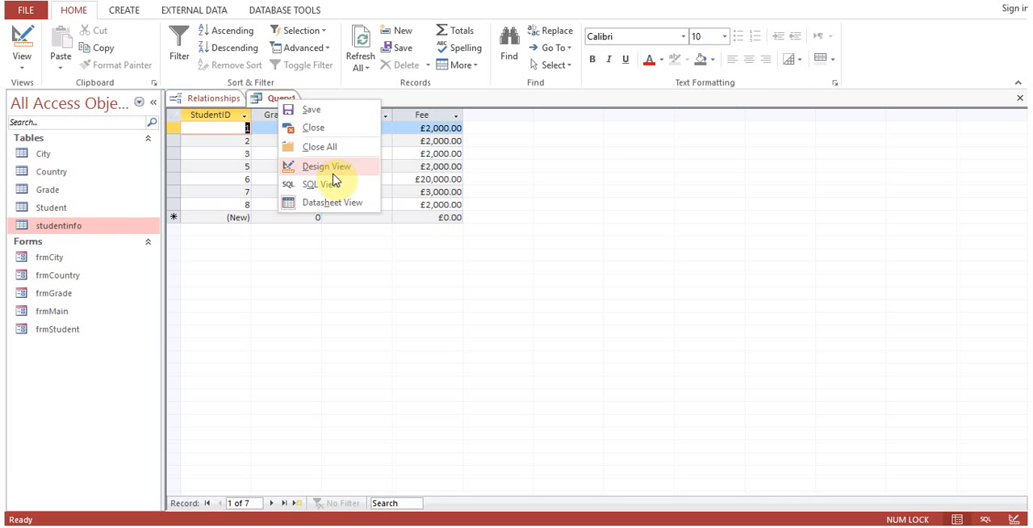
left_click(320, 183)
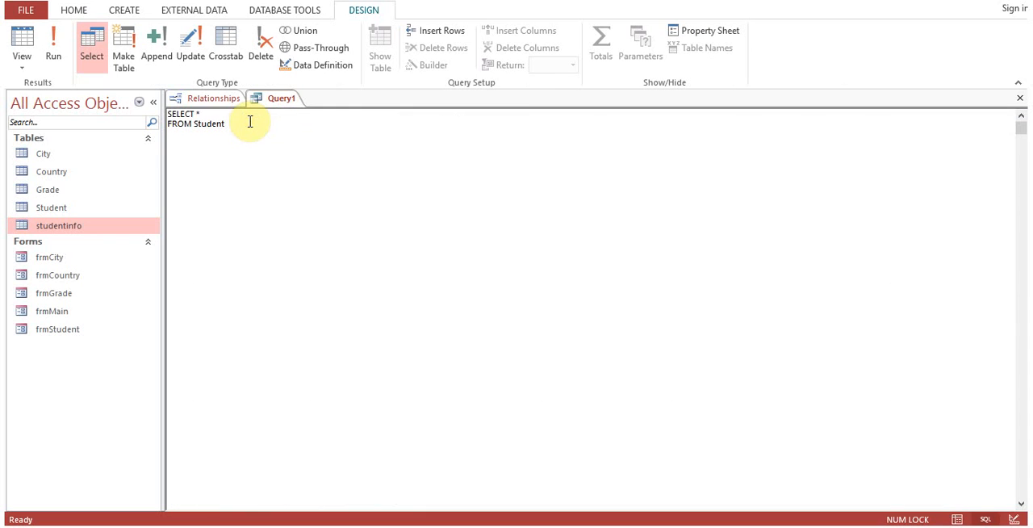
Change the condition to student.fee>=2000, run it, and set student 1's fee to 1999.
type("where student.fee>")
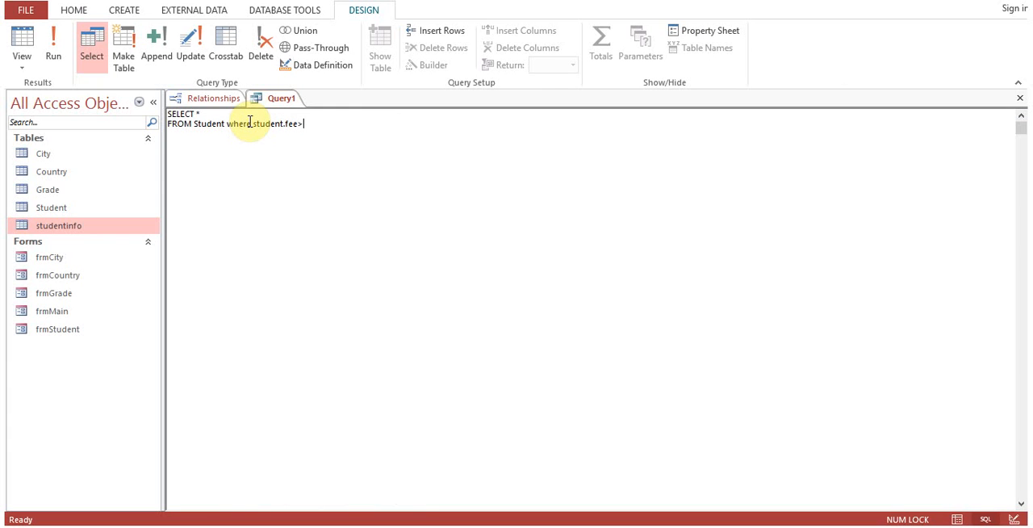
type("2000")
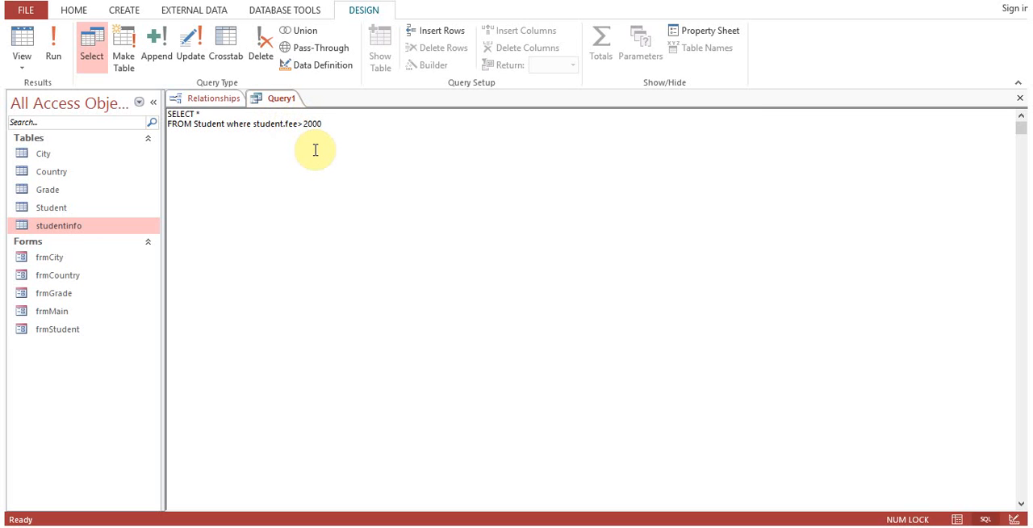
type("=")
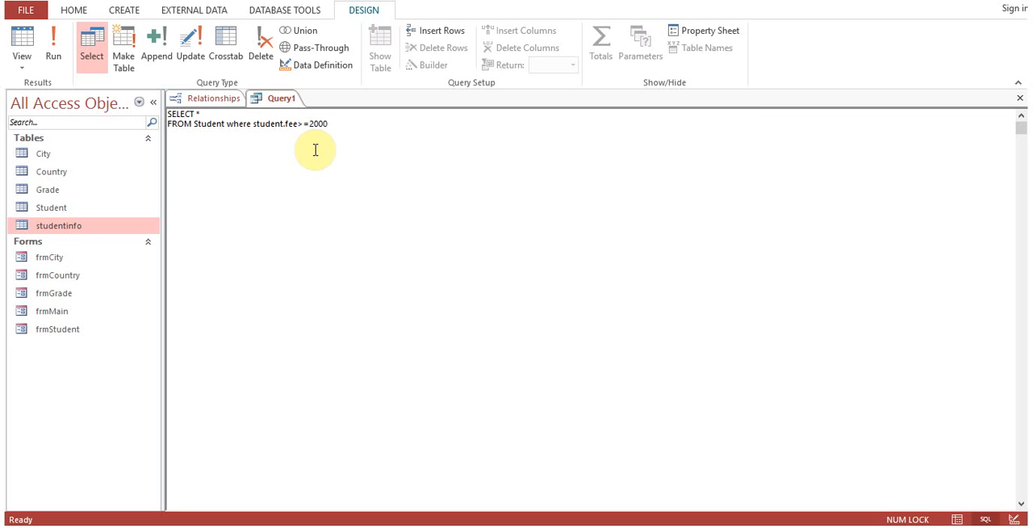
left_click(52, 44)
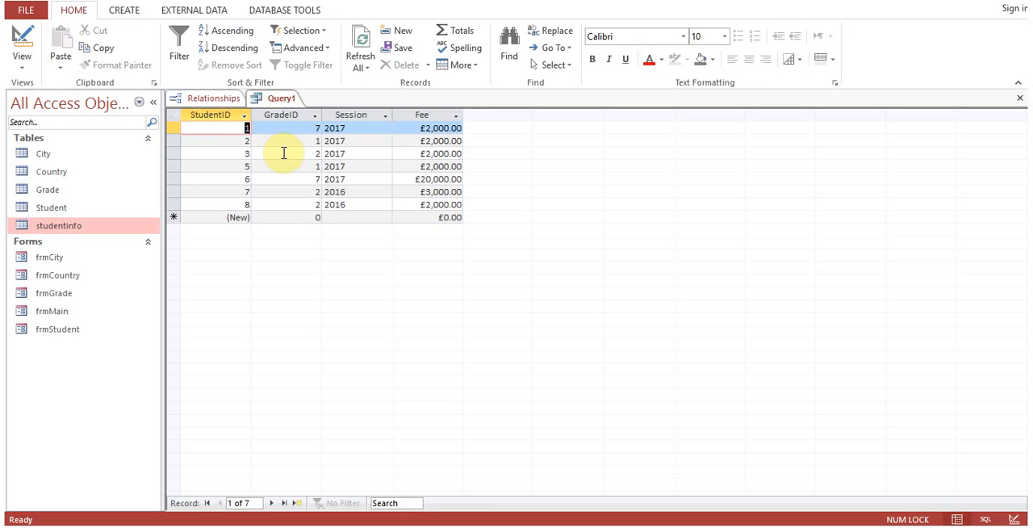
mouse_move(277, 144)
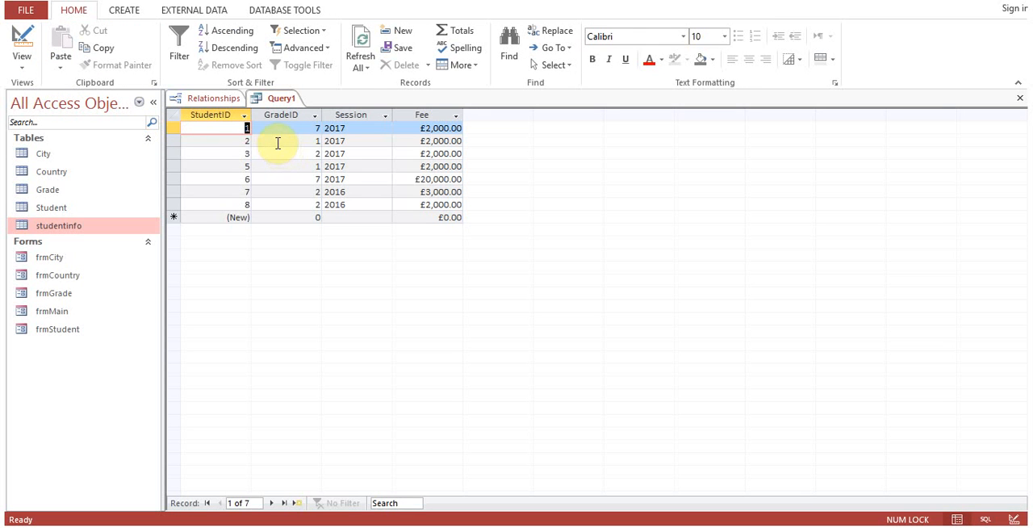
left_click(441, 128)
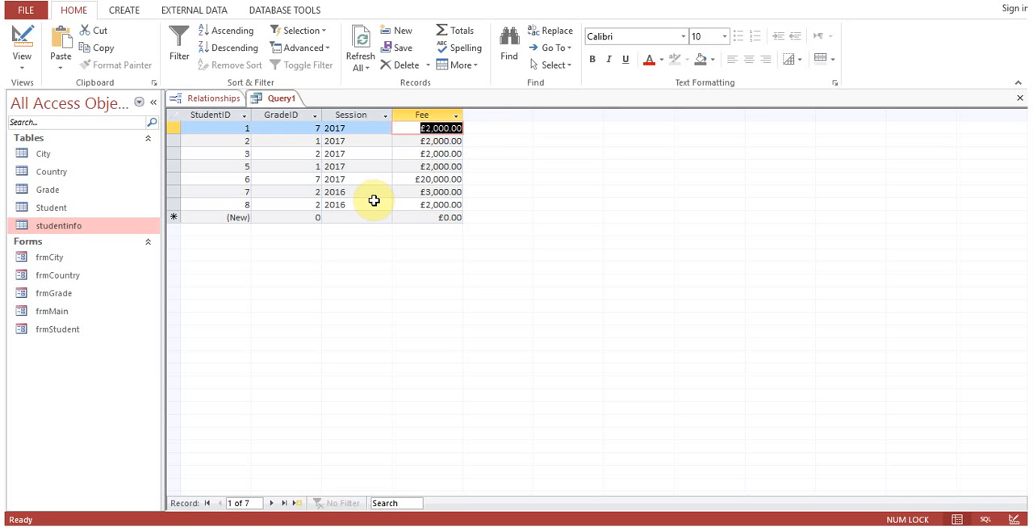
type("1999")
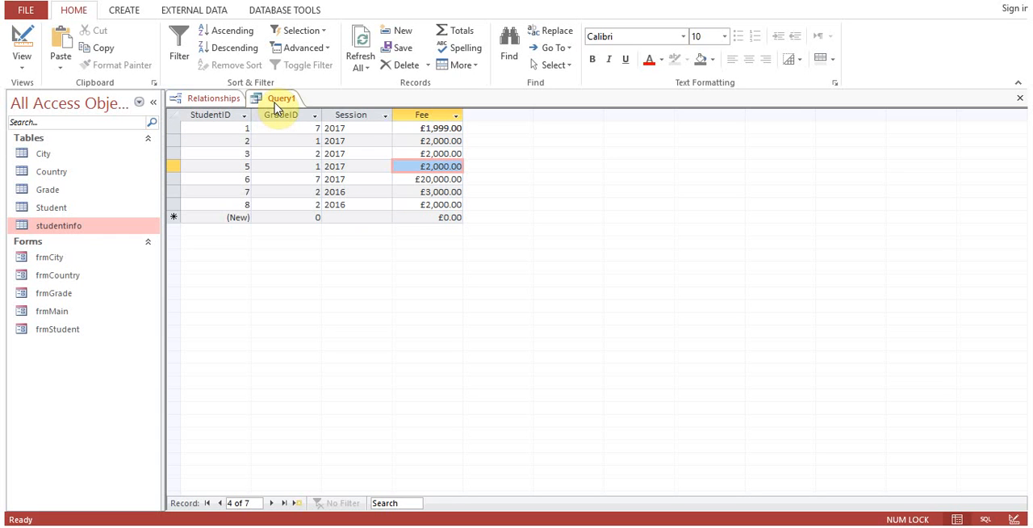
Save the query as qryWhere and rerun it, now returning six students.
right_click(279, 98)
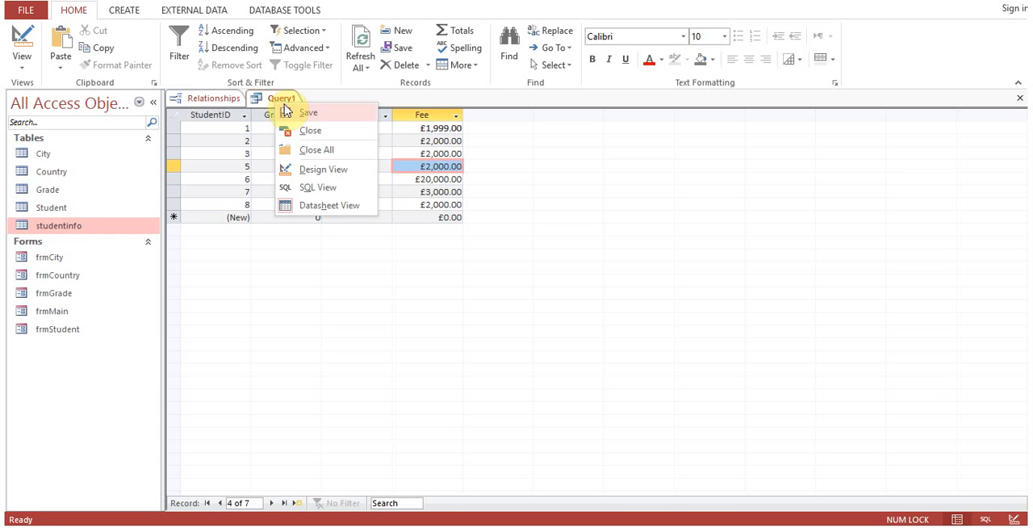
left_click(308, 113)
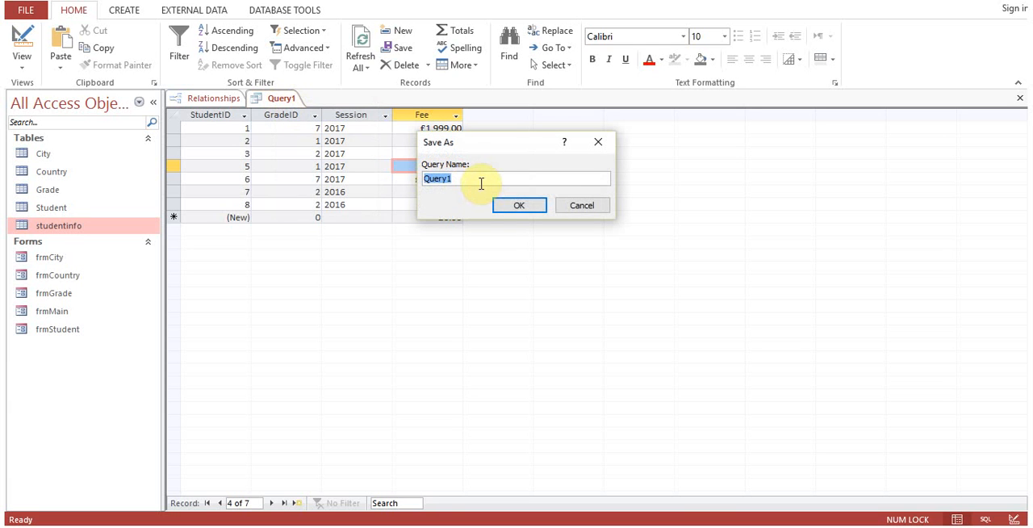
type("qryWhere")
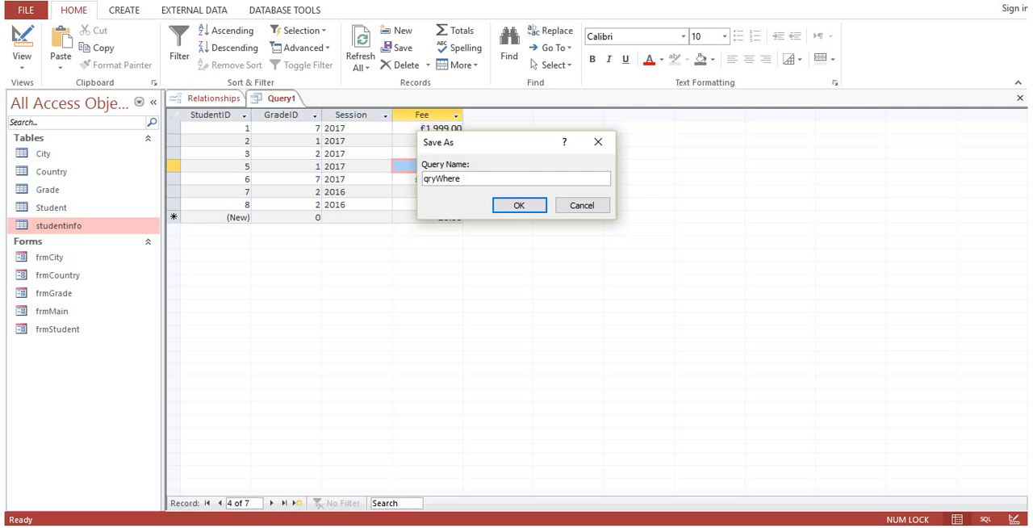
left_click(518, 205)
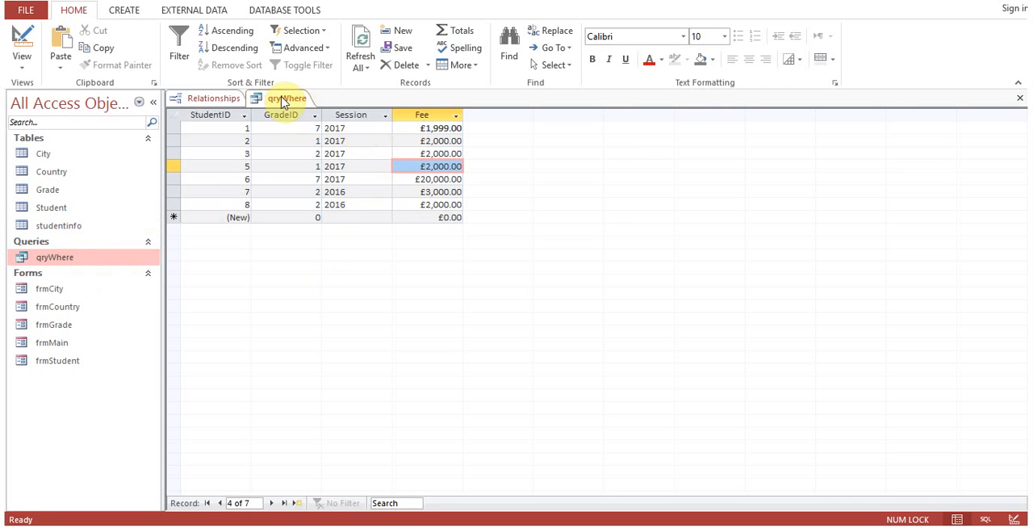
left_click(22, 44)
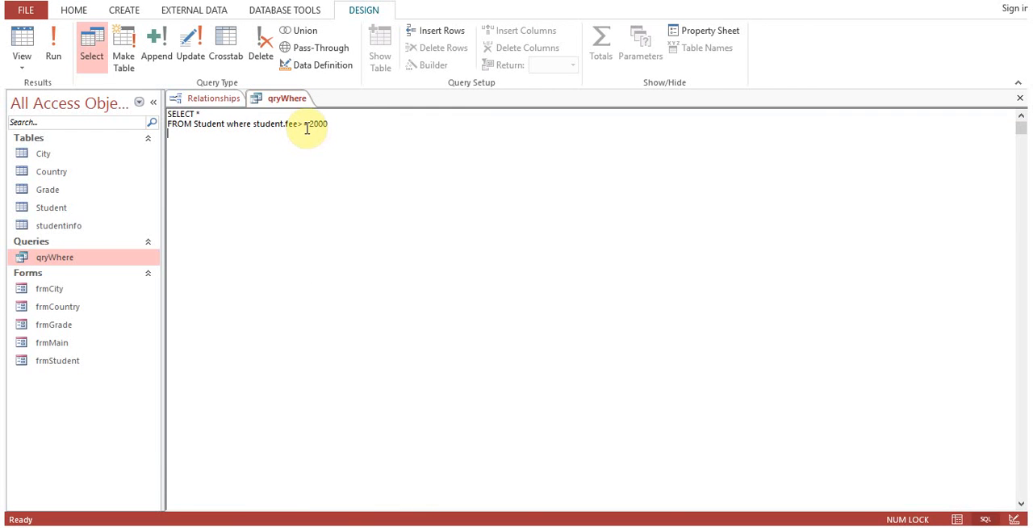
left_click(53, 45)
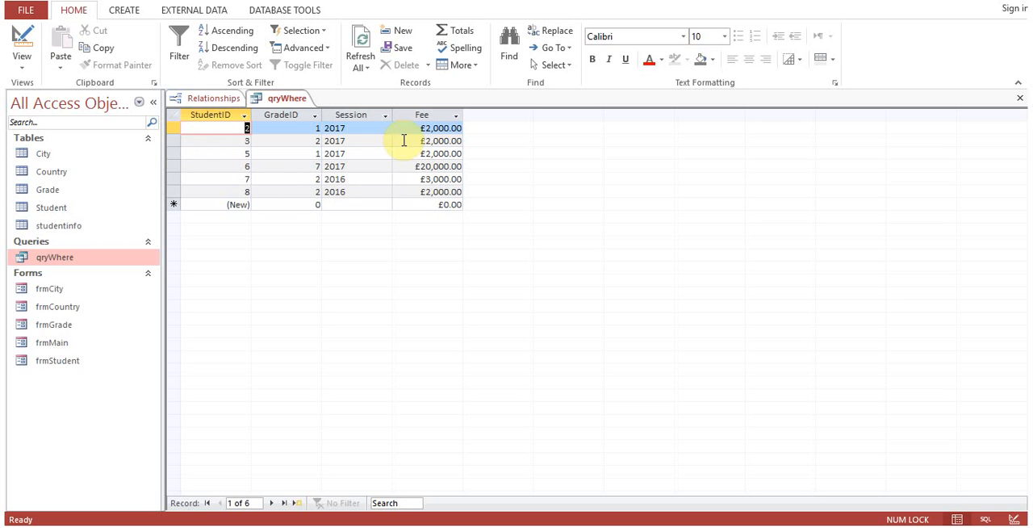
mouse_move(408, 134)
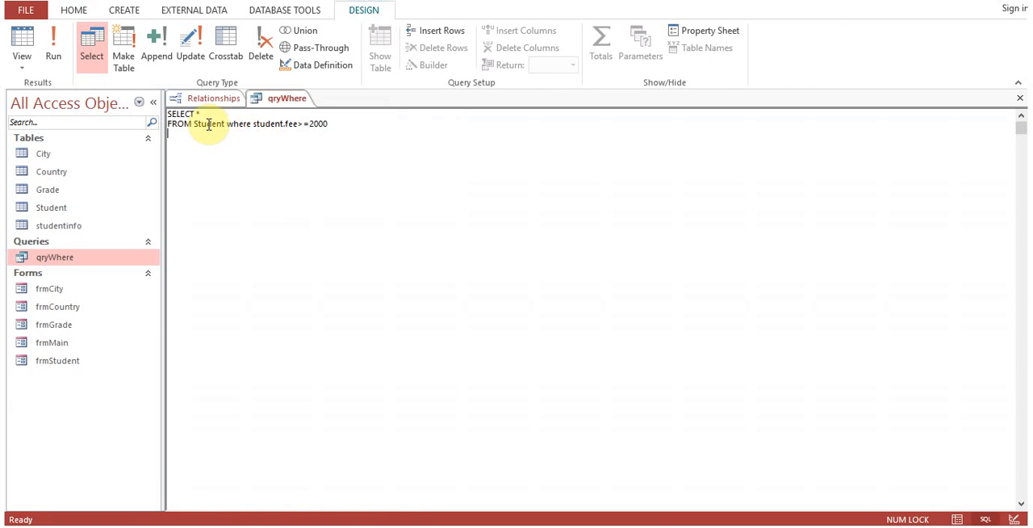
Delete the WHERE clause, change the SELECT to count(studentid), and run it.
left_click_drag(226, 124, 328, 124)
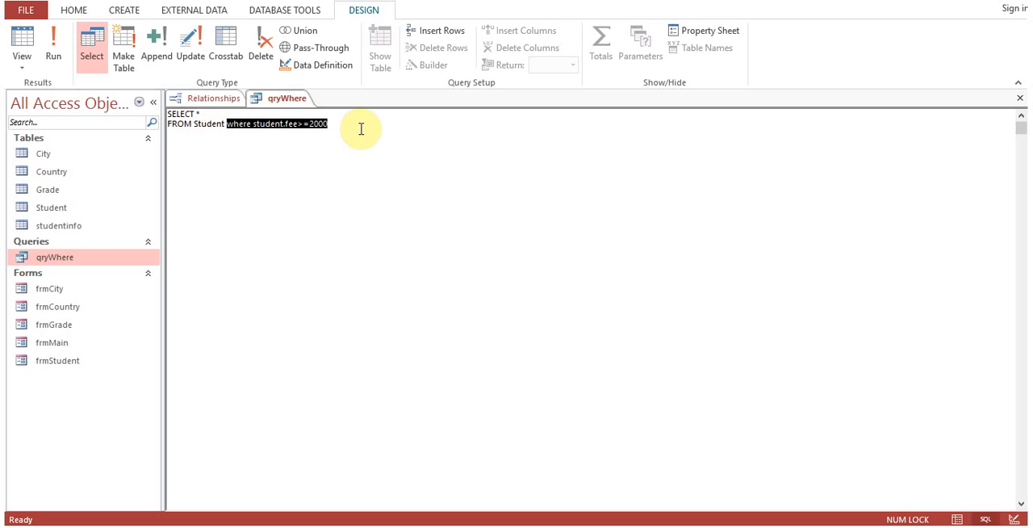
key("Delete")
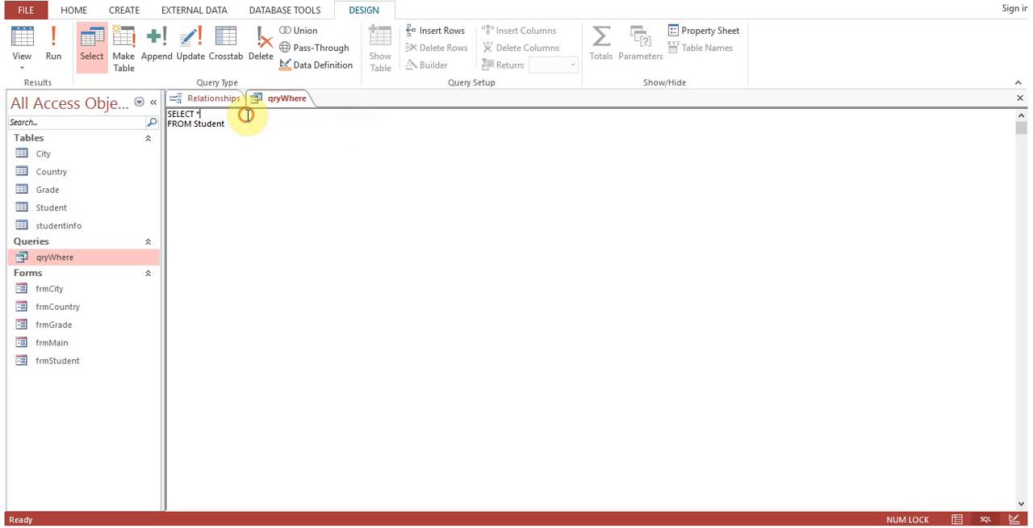
type("c")
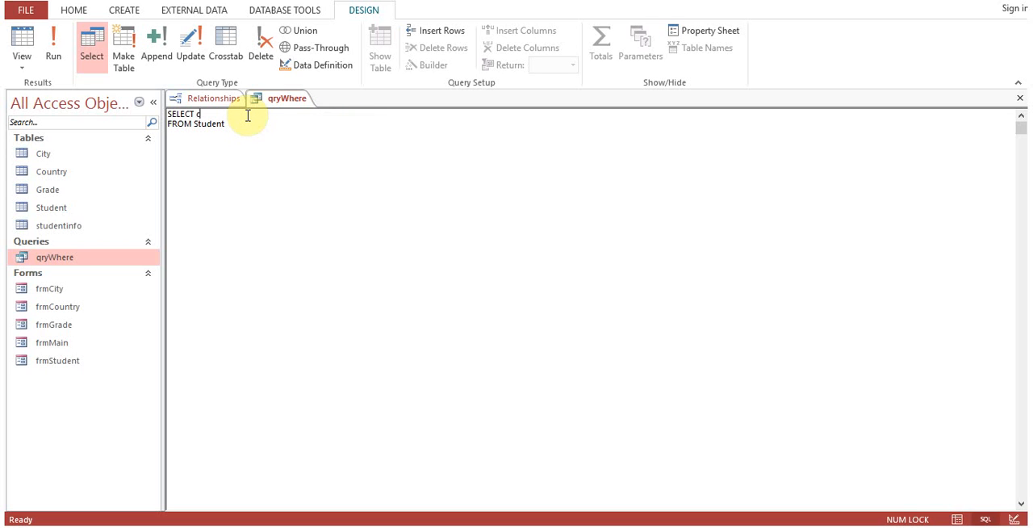
type("ount(")
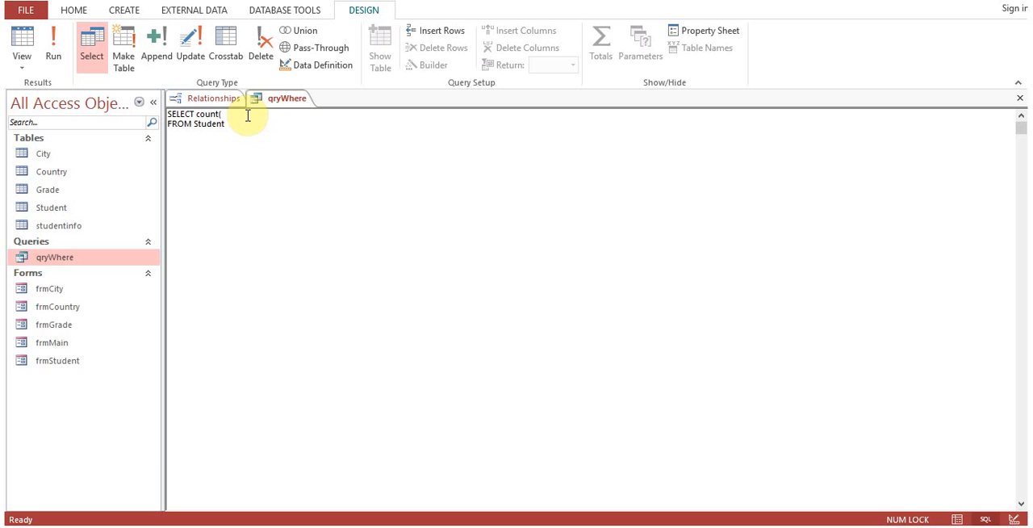
type("student")
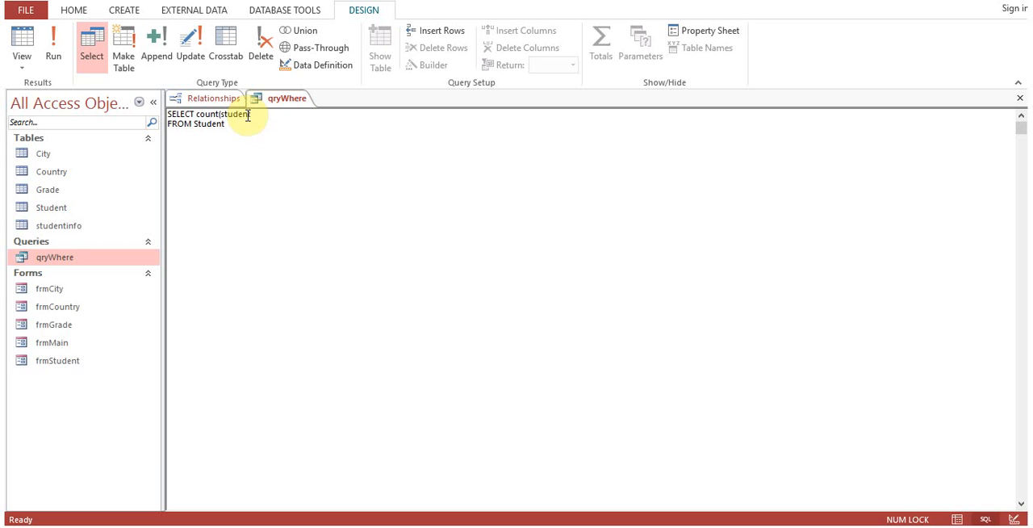
type("id)")
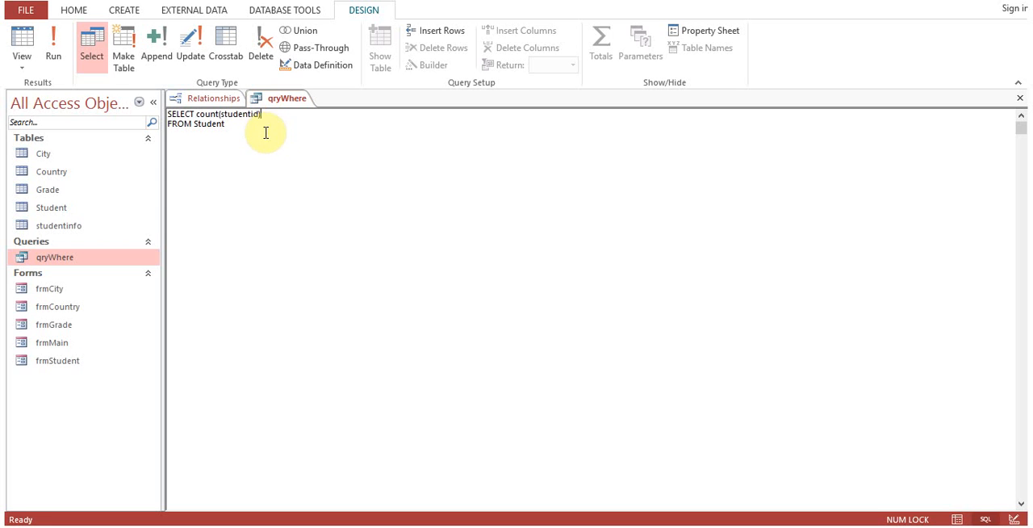
left_click(53, 45)
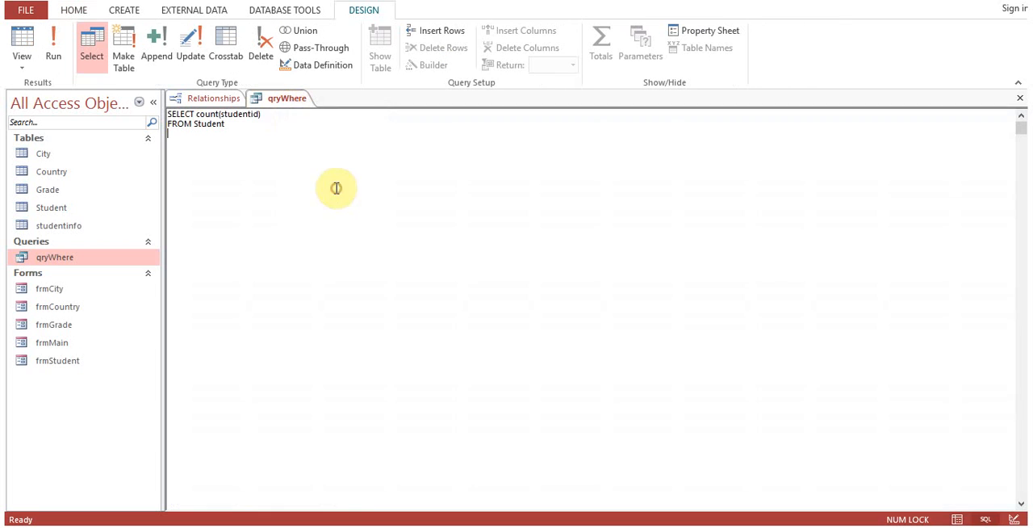
Alias the count column As TotalStudents.
type("A")
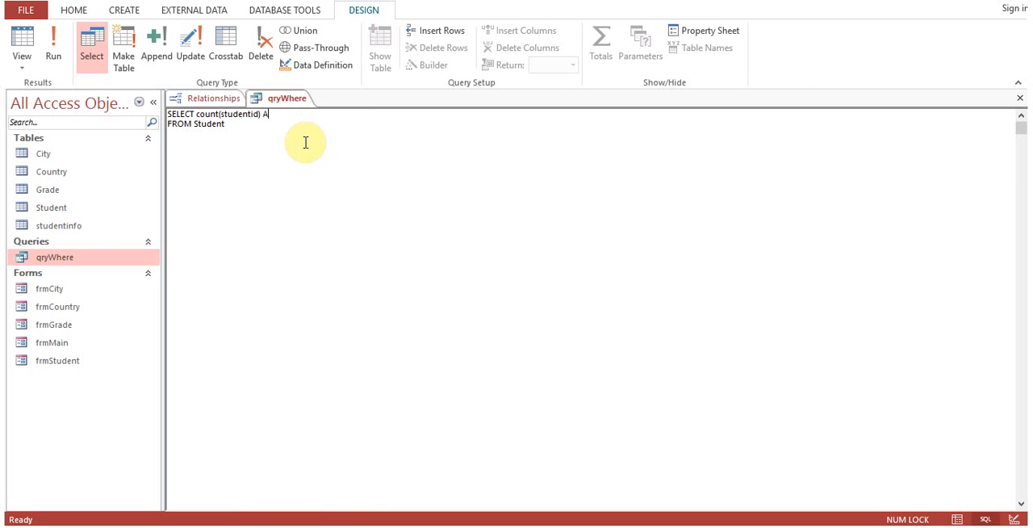
type("s")
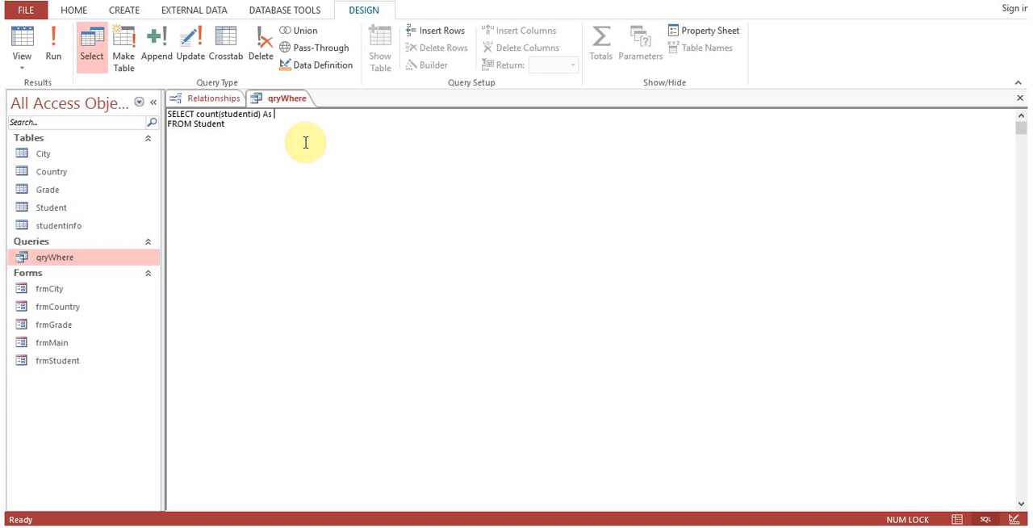
type("Total")
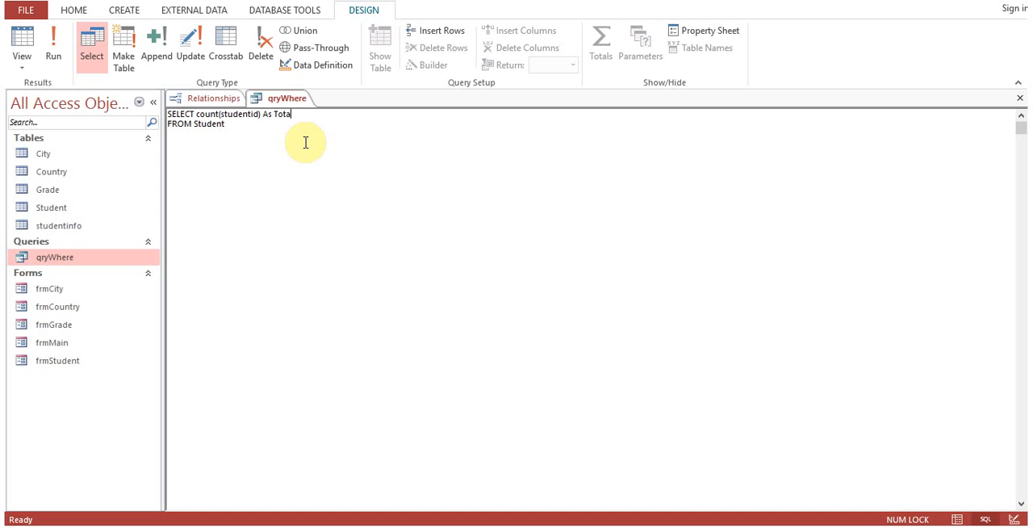
type("Students")
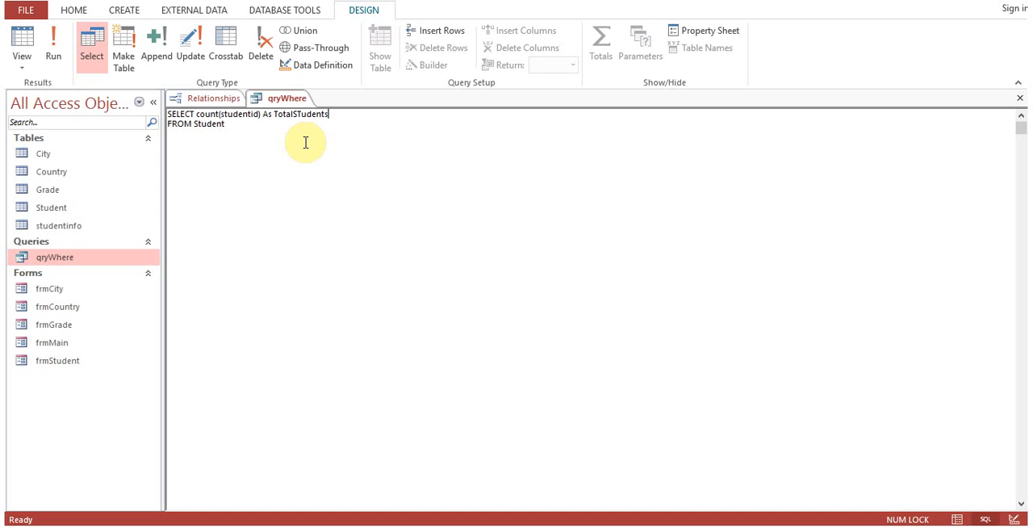
double_click(308, 114)
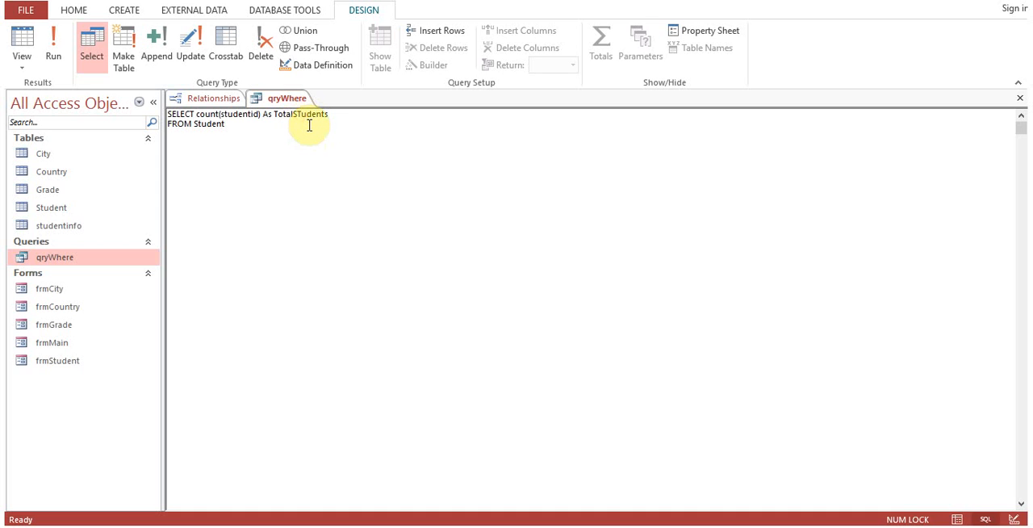
Run the query, widen the TotalStudents column, and return to SQL view.
left_click(53, 44)
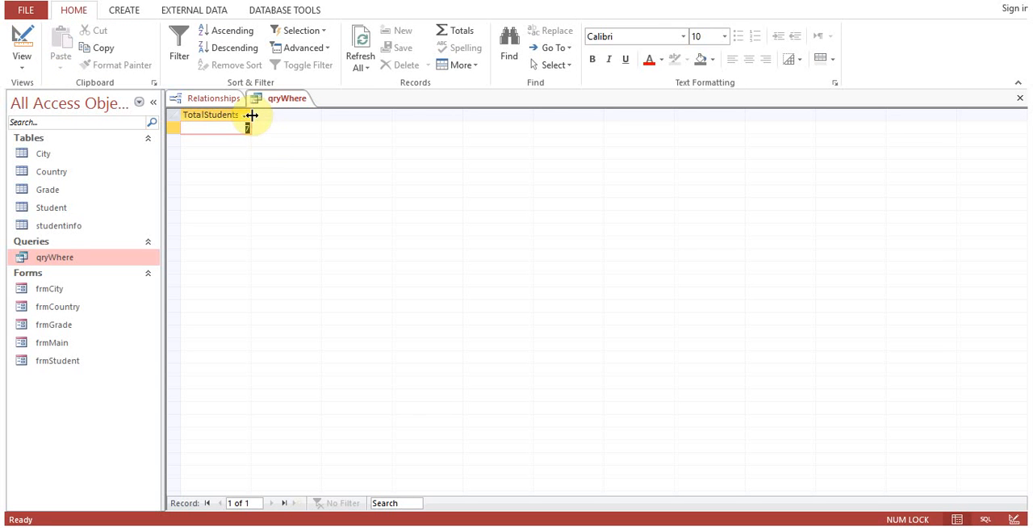
left_click_drag(252, 114, 272, 115)
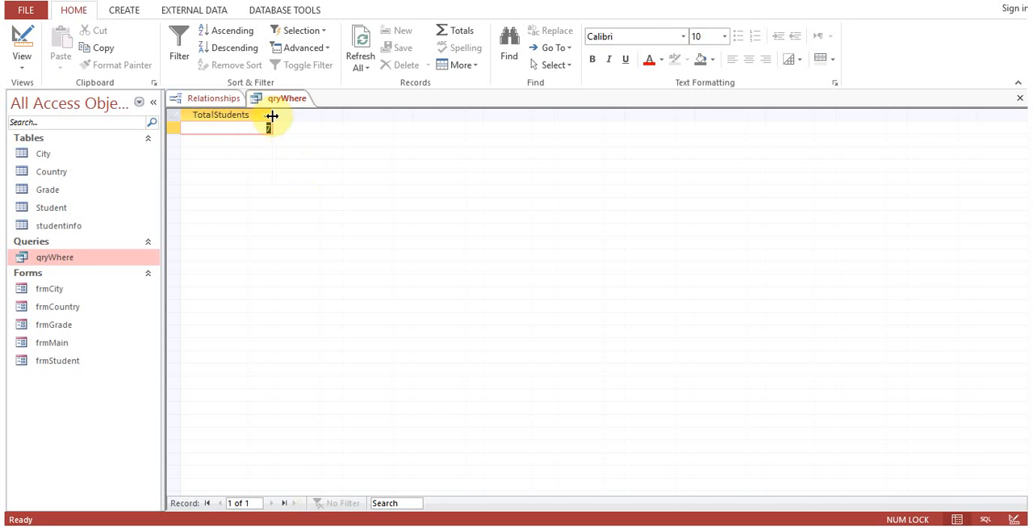
right_click(286, 97)
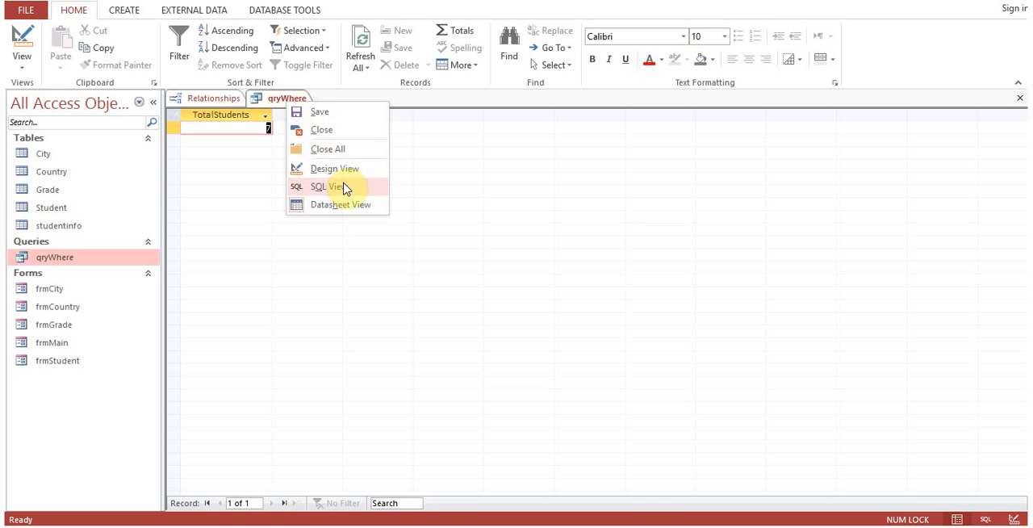
left_click(326, 187)
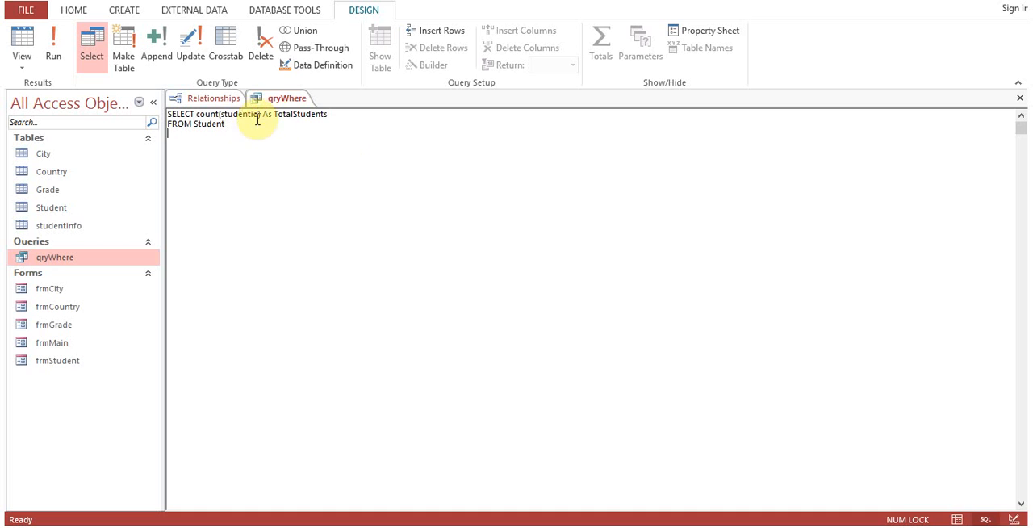
mouse_move(346, 120)
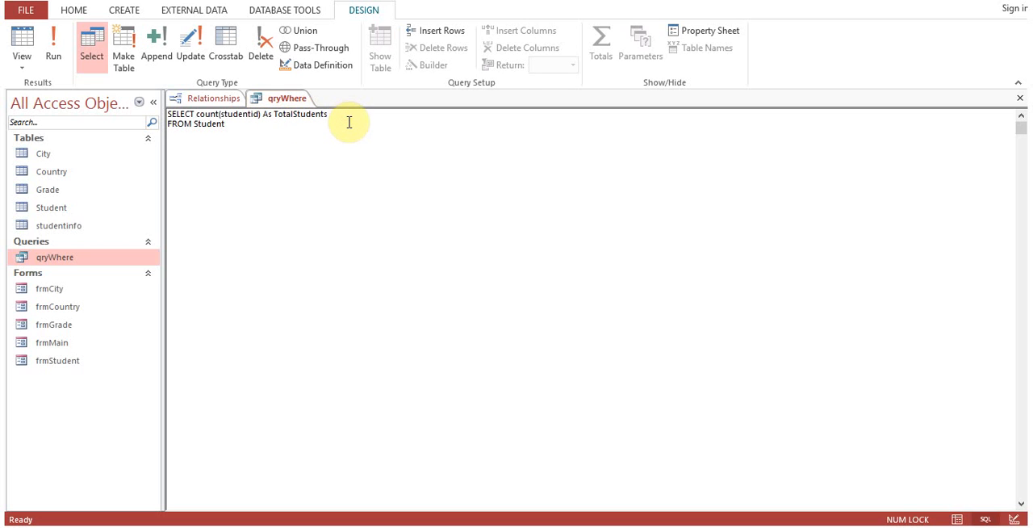
Add sum(fee) aliased As TotalFee, running to see £32,999.00 beside TotalStudents 7.
type(",sum(fee")
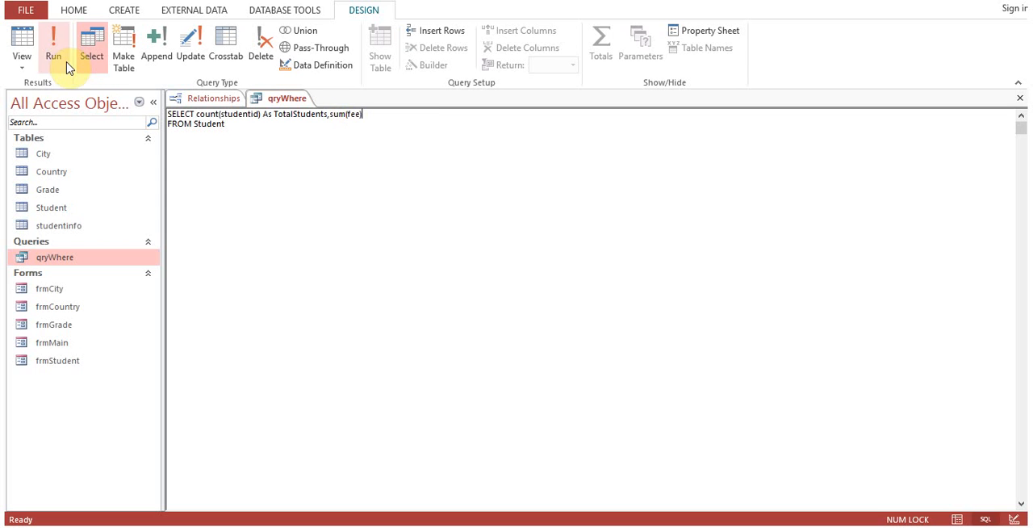
left_click(53, 45)
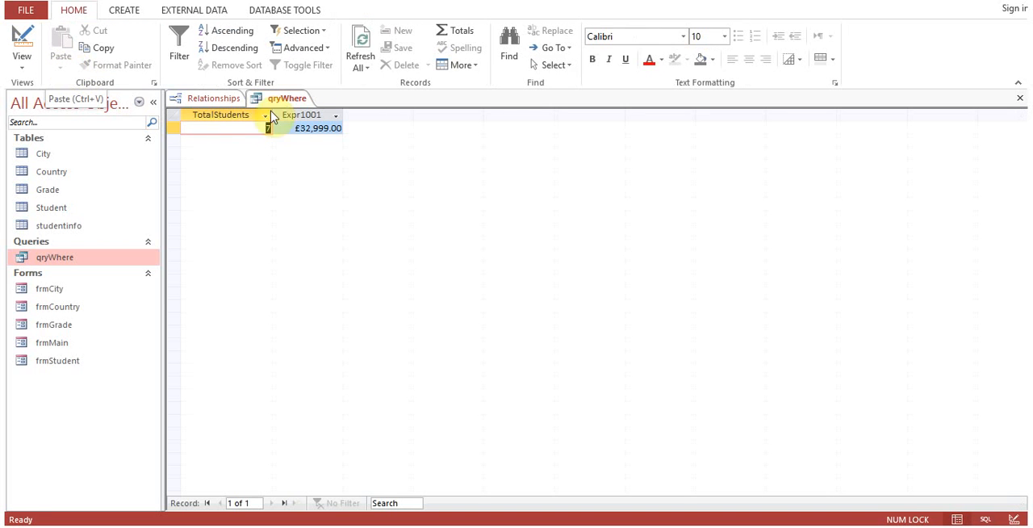
left_click(22, 40)
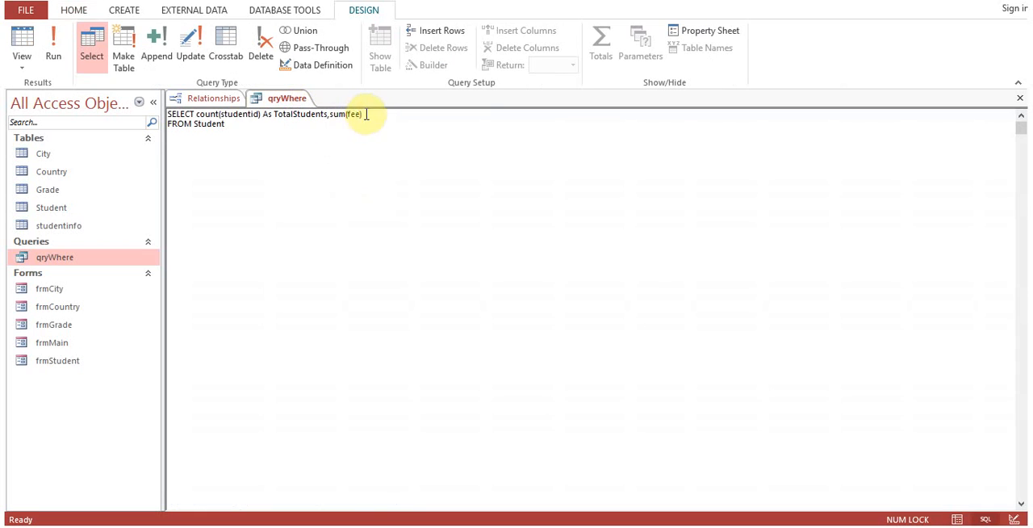
type("As")
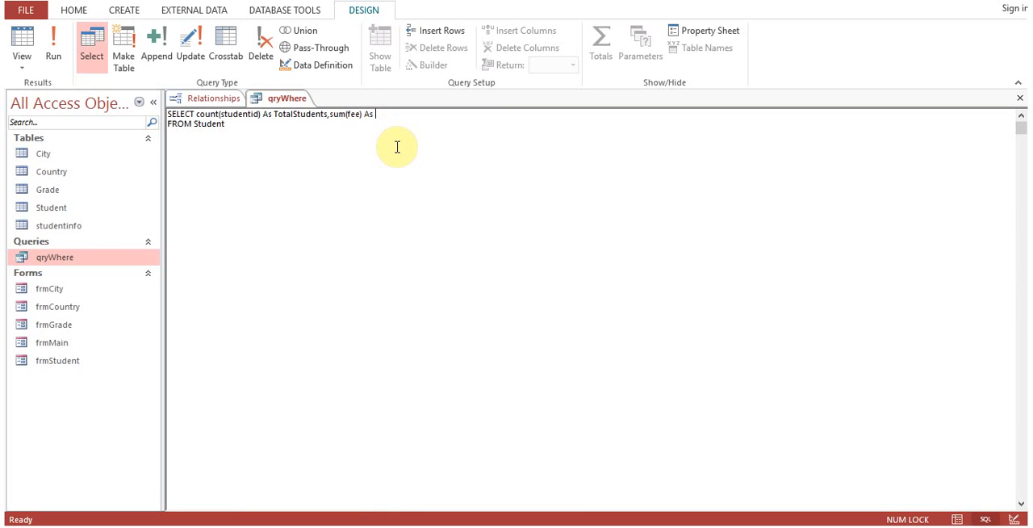
type("TotalFee")
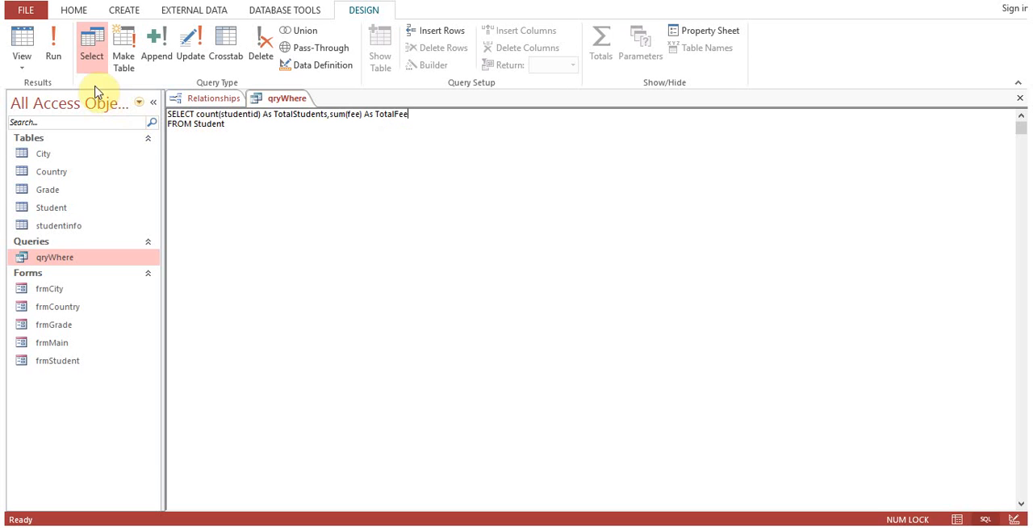
left_click(53, 45)
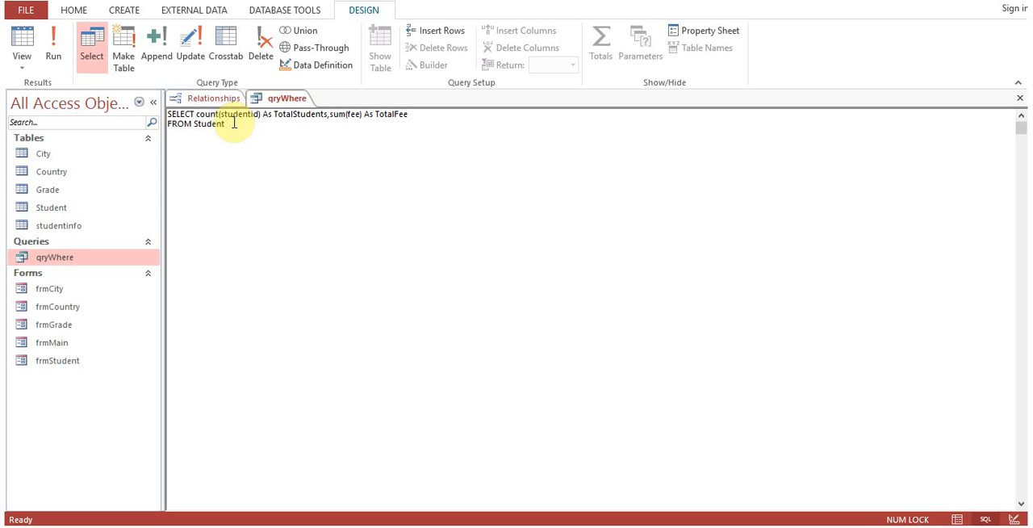
mouse_move(692, 114)
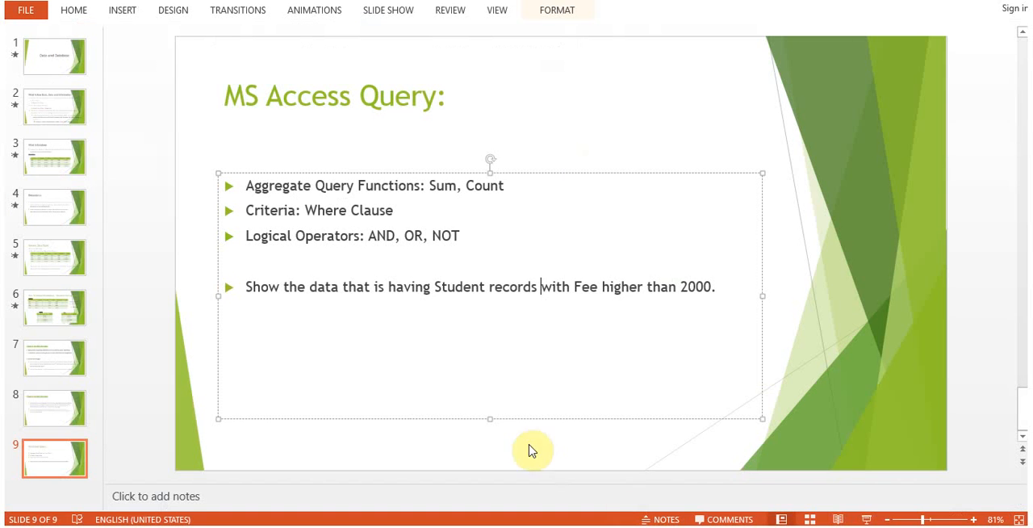
mouse_move(372, 243)
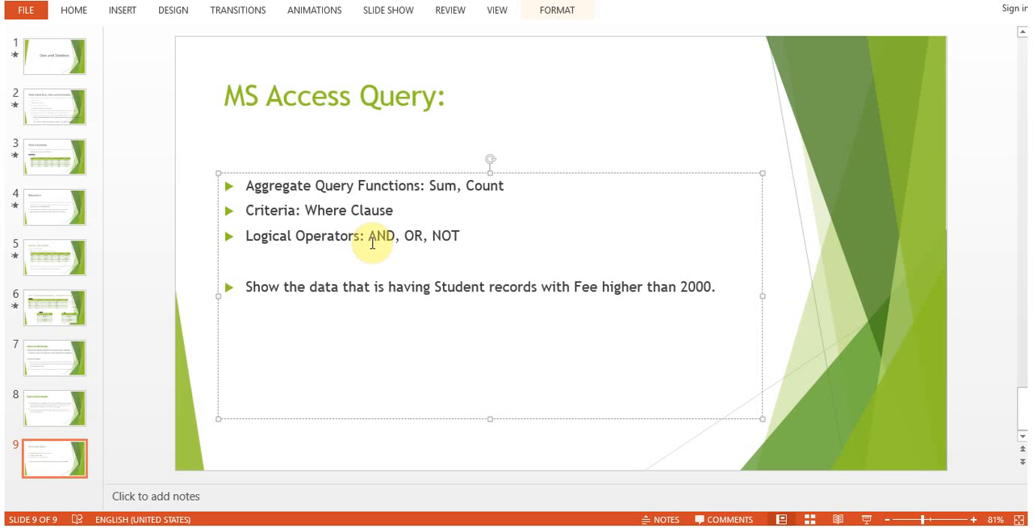
mouse_move(587, 457)
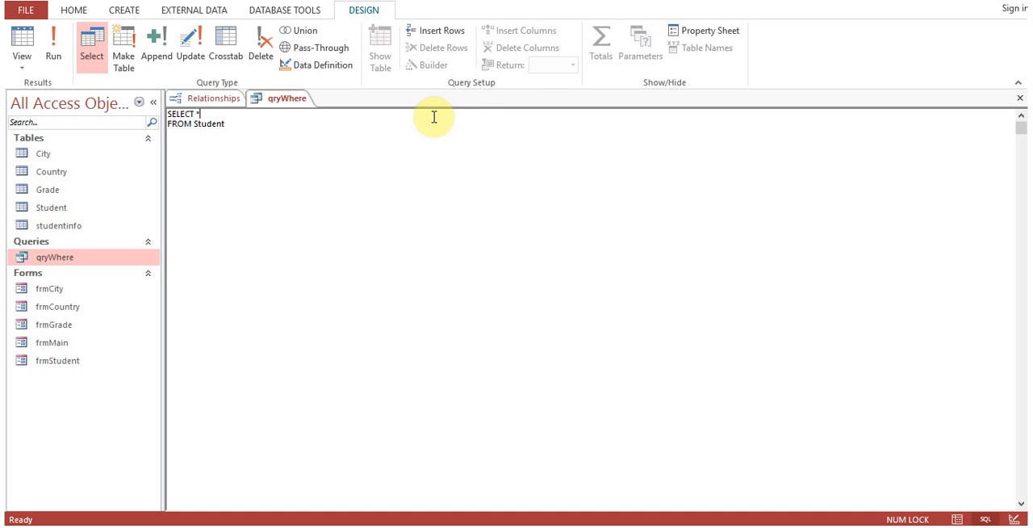
Rewrite the query on one line as 'where student.fee=2000 AND'.
key("Delete")
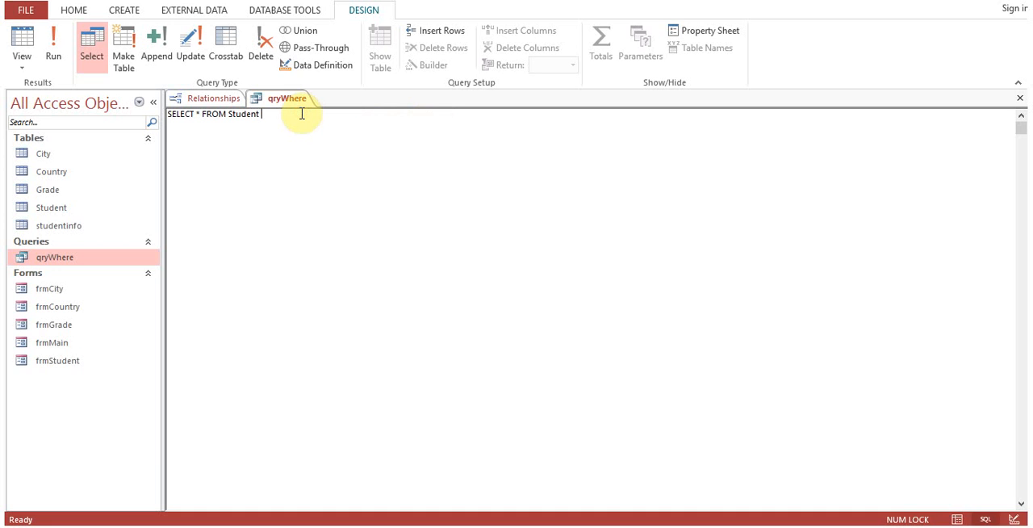
type("where")
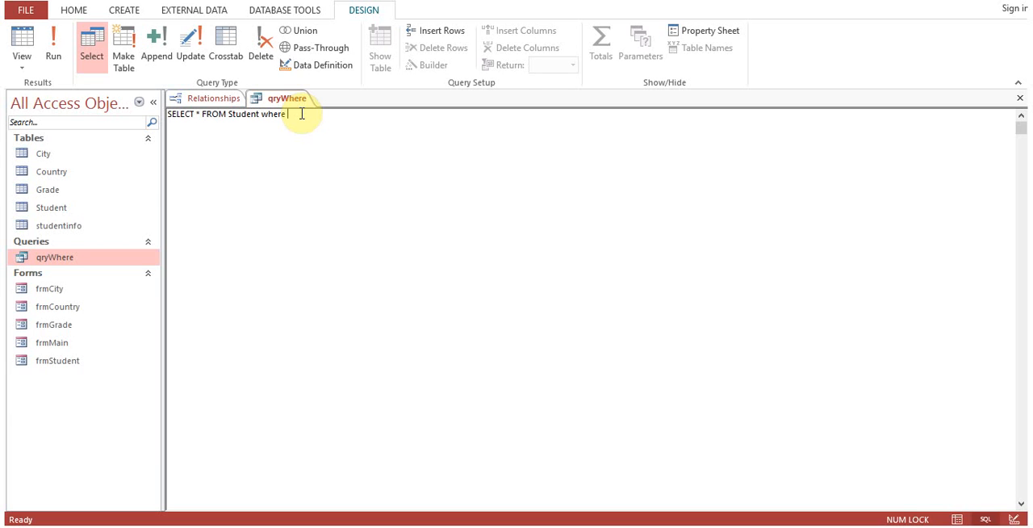
type("student")
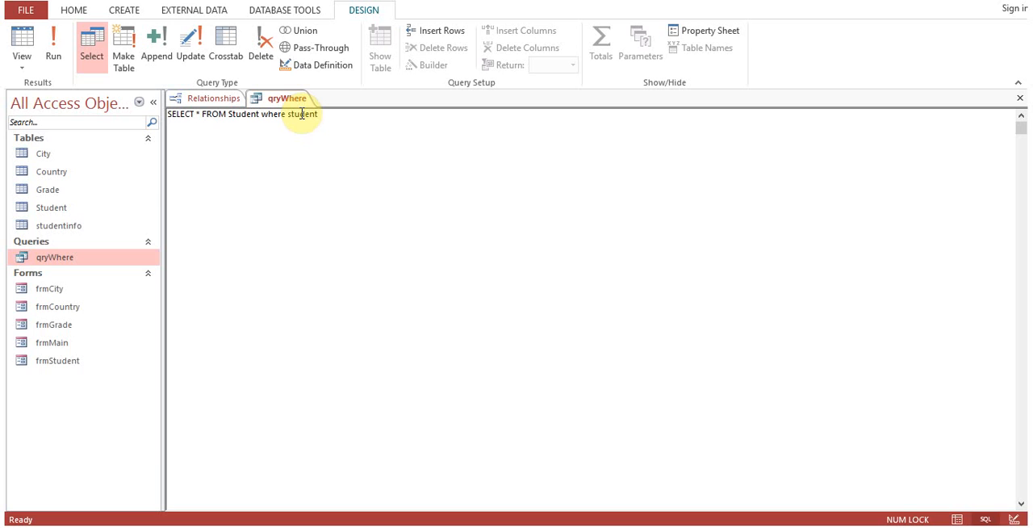
type(".fee")
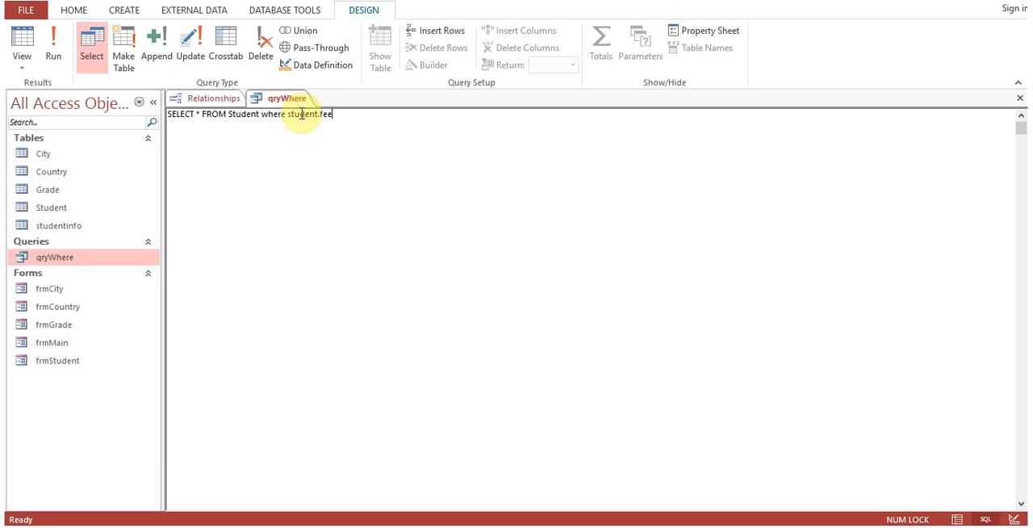
type("=2000")
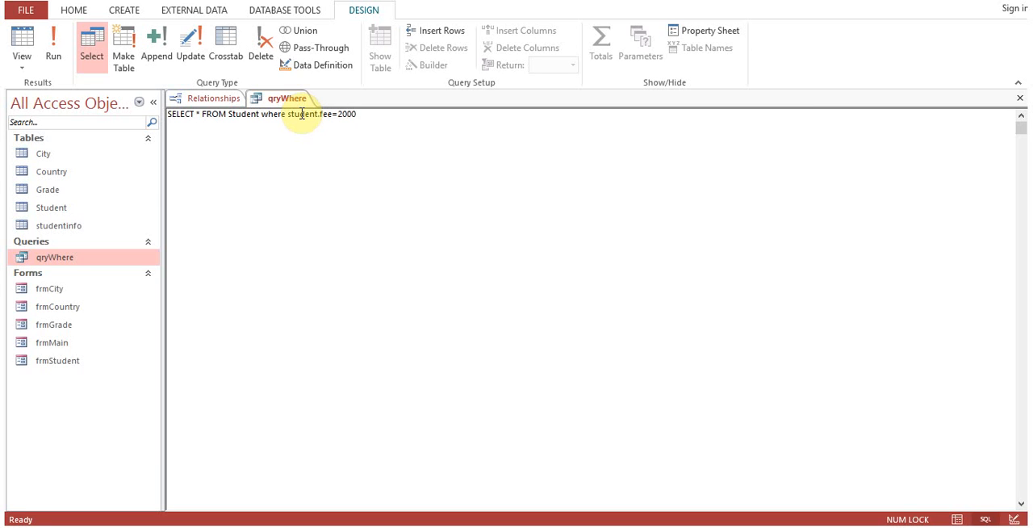
type("AND")
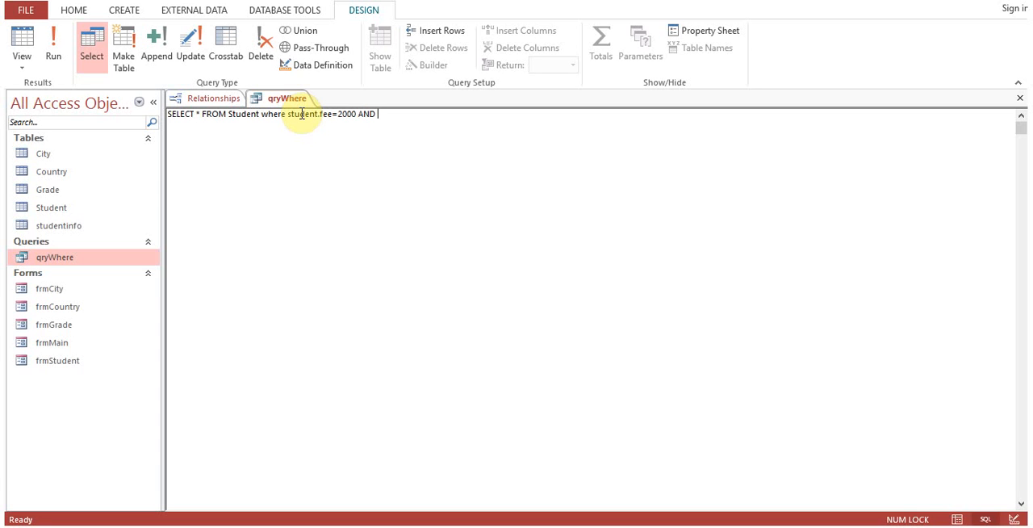
Finish the condition with gradeid=2, abandoning an unfinished cityid condition.
type("cityid")
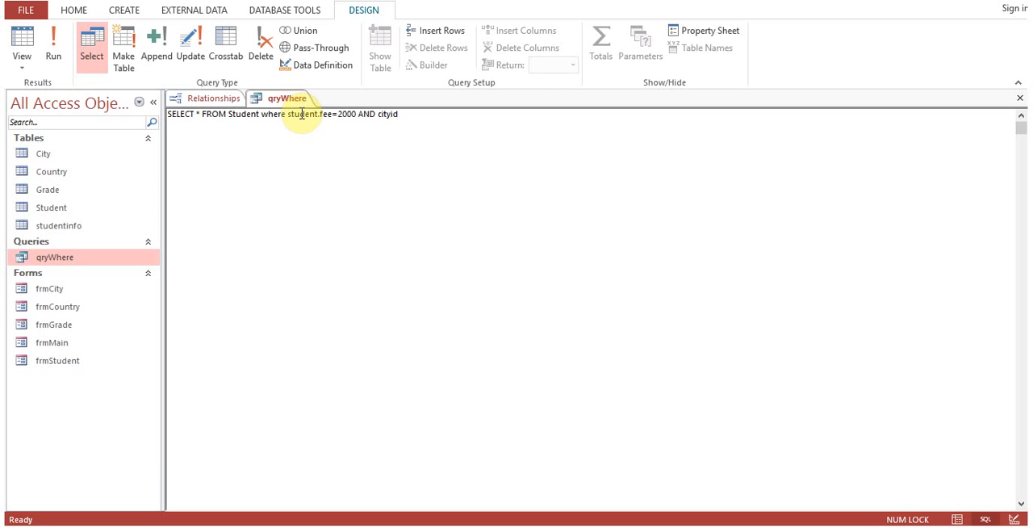
type("=")
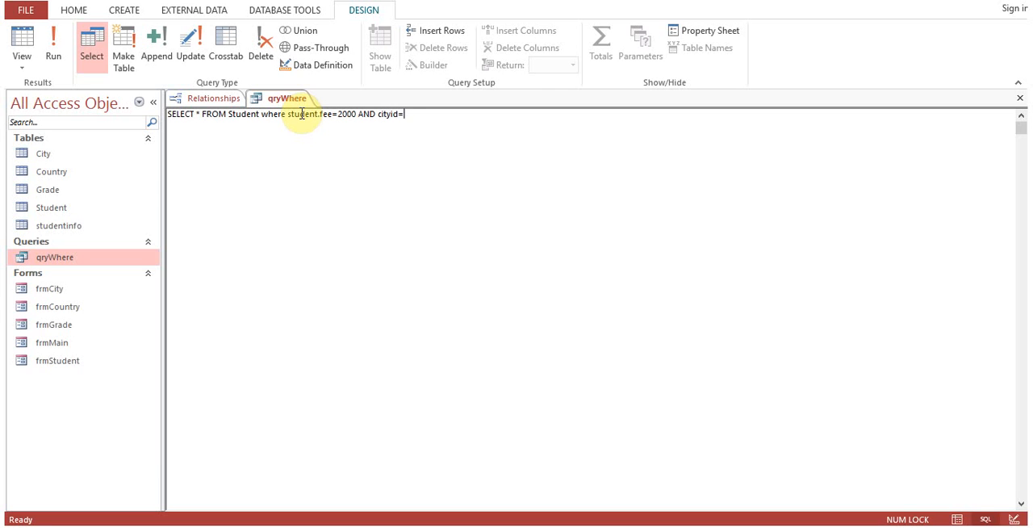
key("BackSpace")
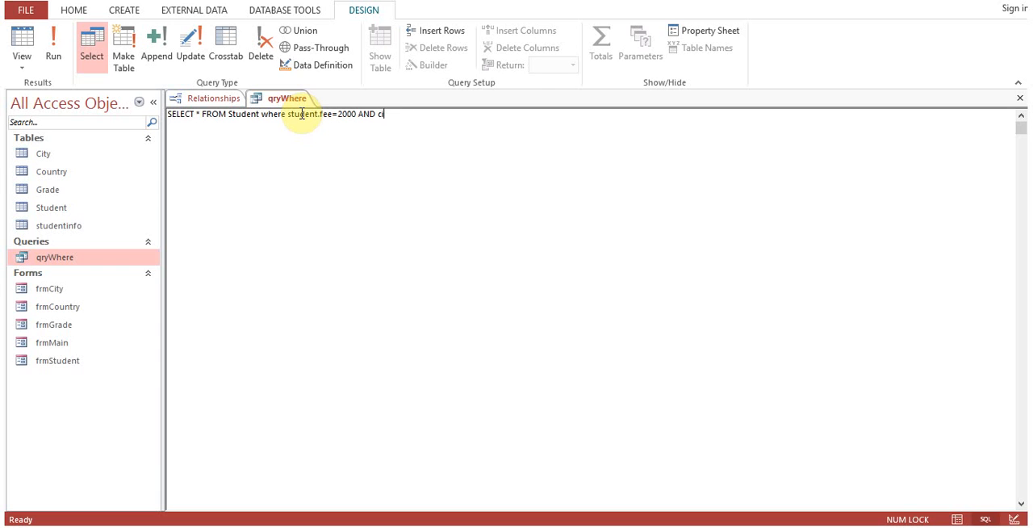
type("grade")
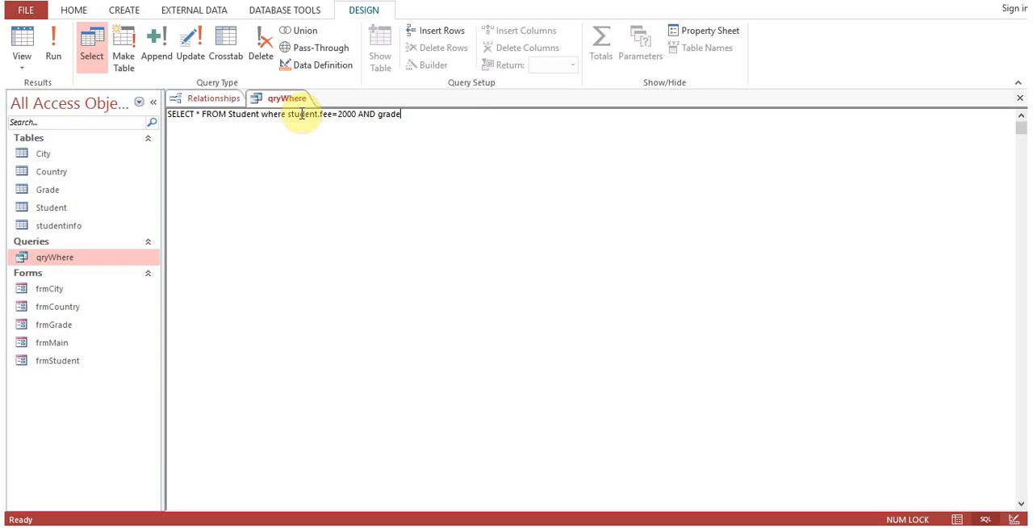
type("id=")
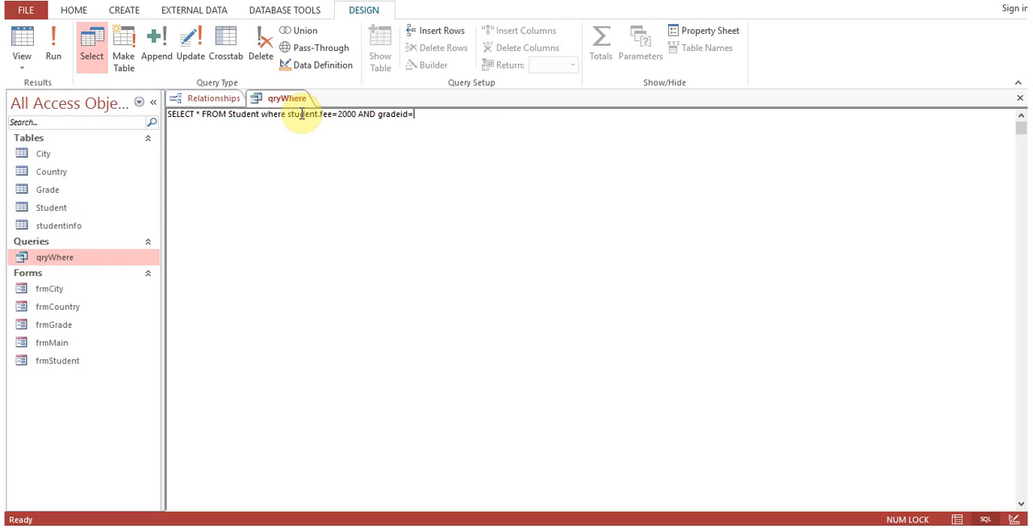
type("2")
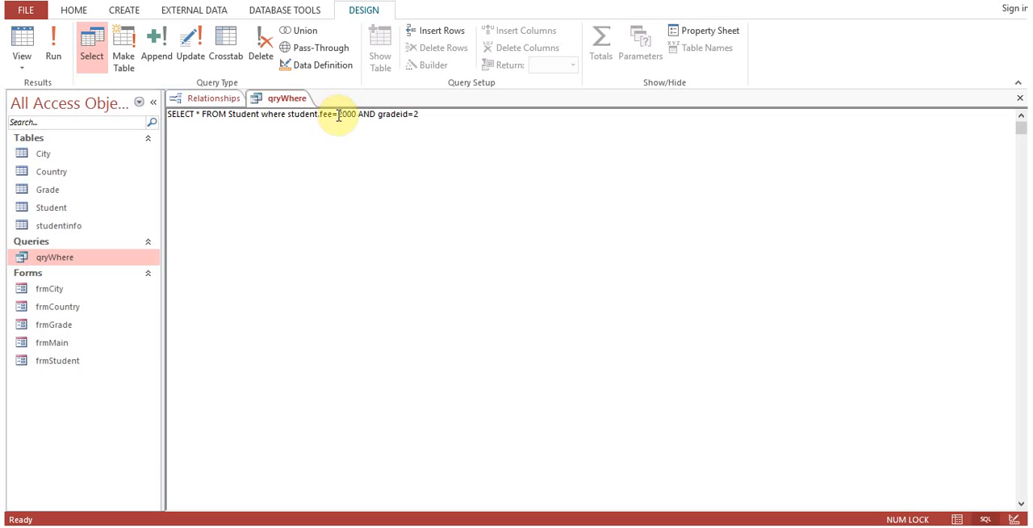
double_click(345, 114)
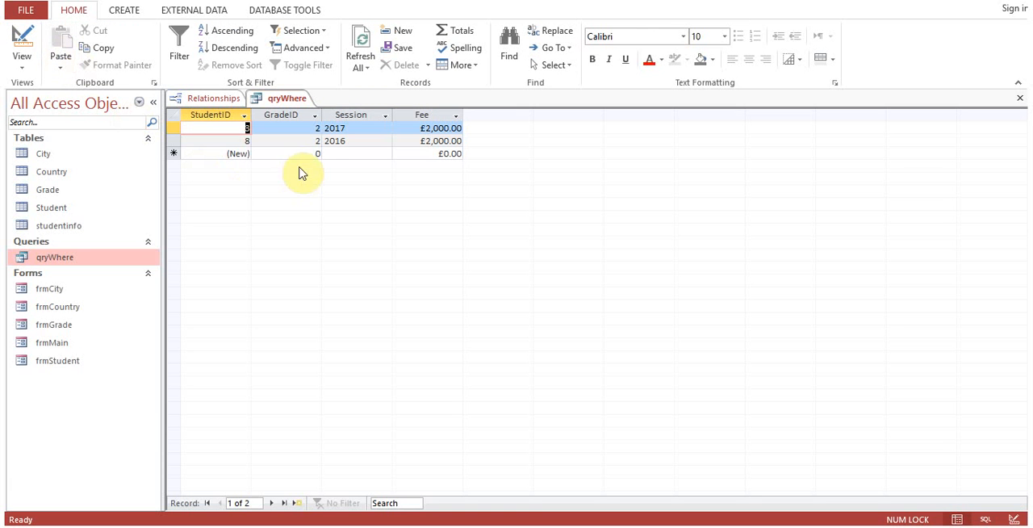
mouse_move(343, 129)
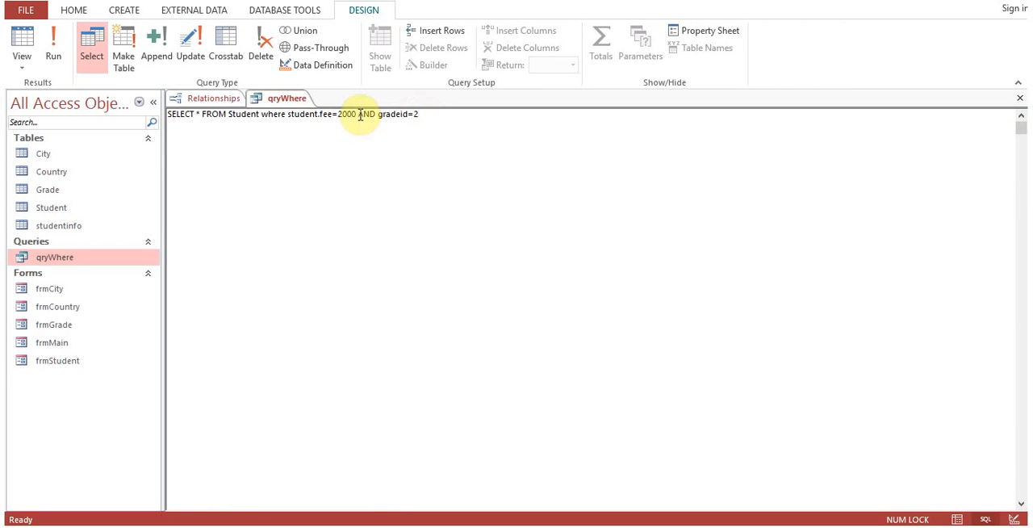
Replace AND with OR so the clause reads student.fee=2000 OR gradeid=2, then run it.
double_click(364, 114)
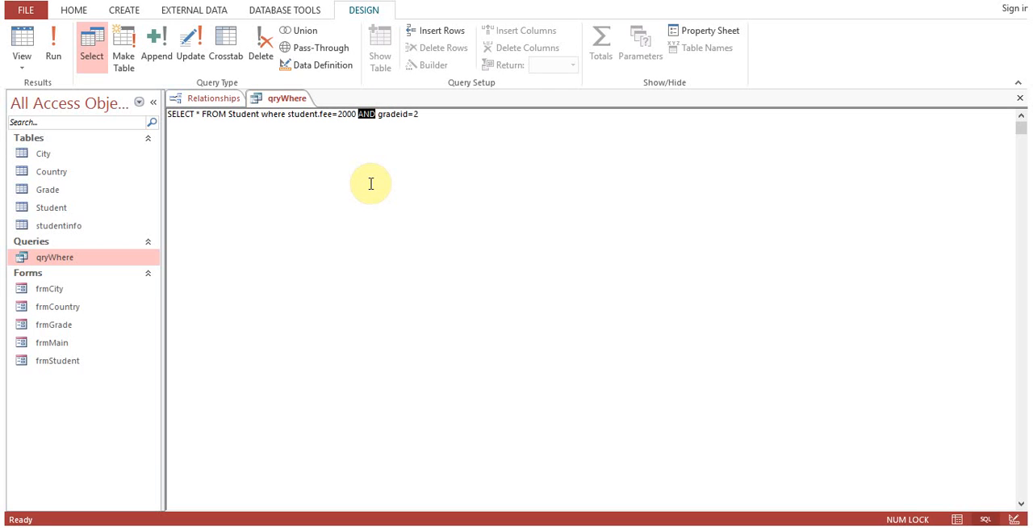
type("OR")
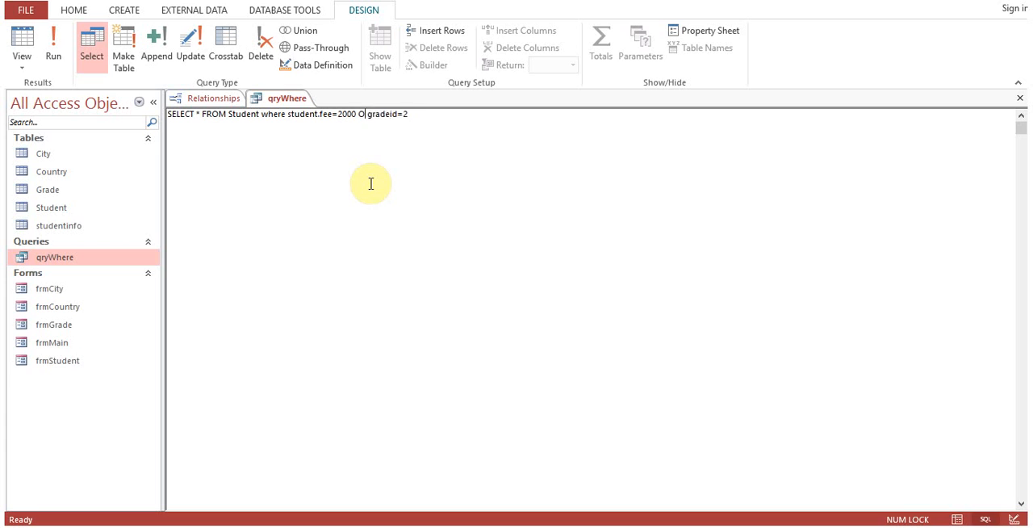
type("AND")
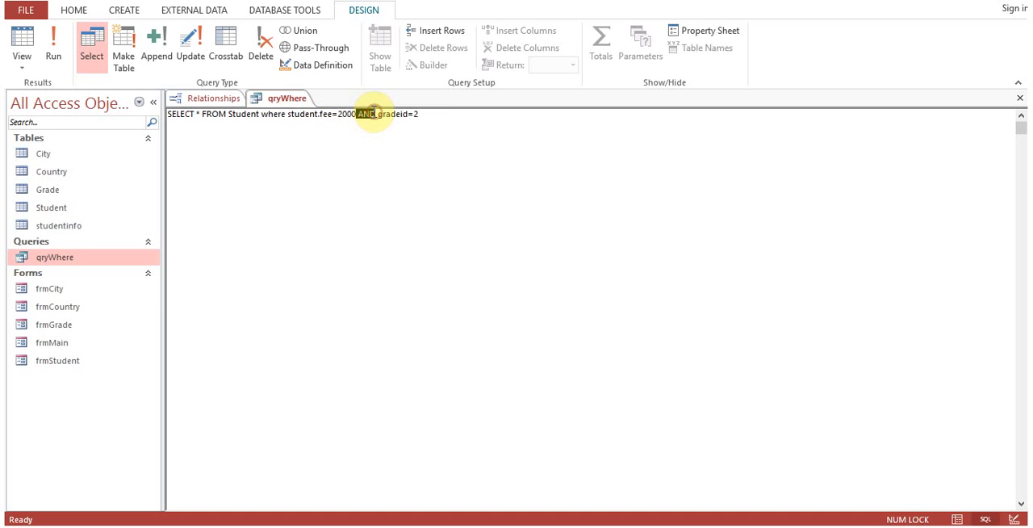
type("OR")
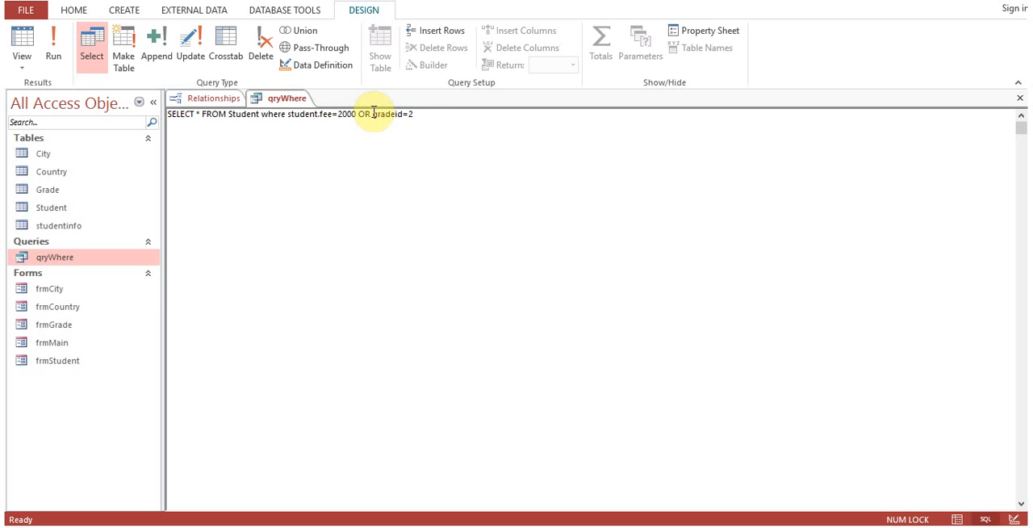
mouse_move(297, 114)
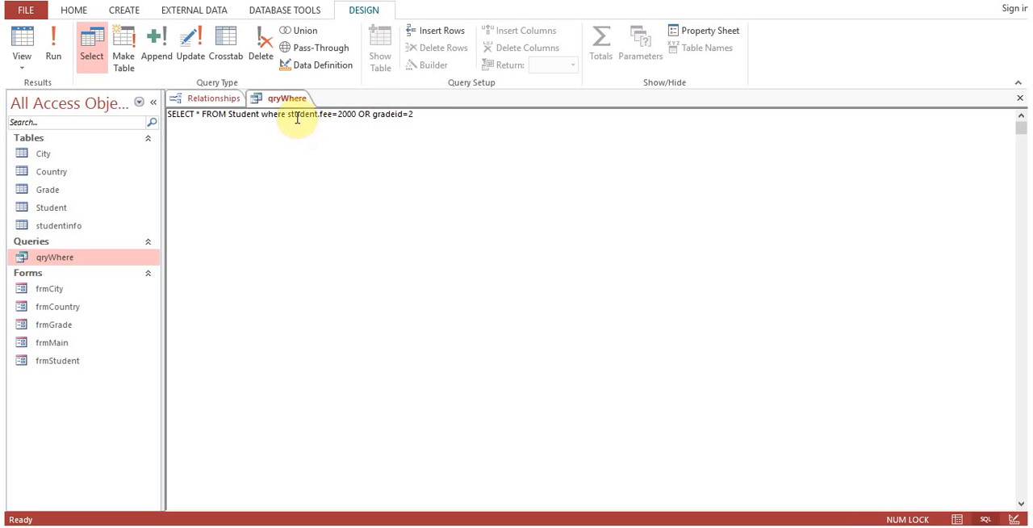
mouse_move(292, 119)
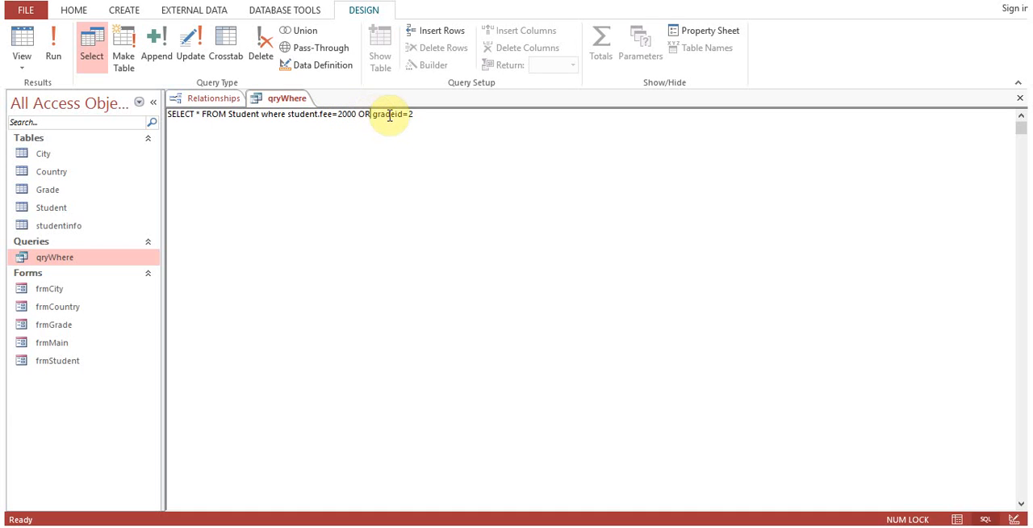
left_click(53, 44)
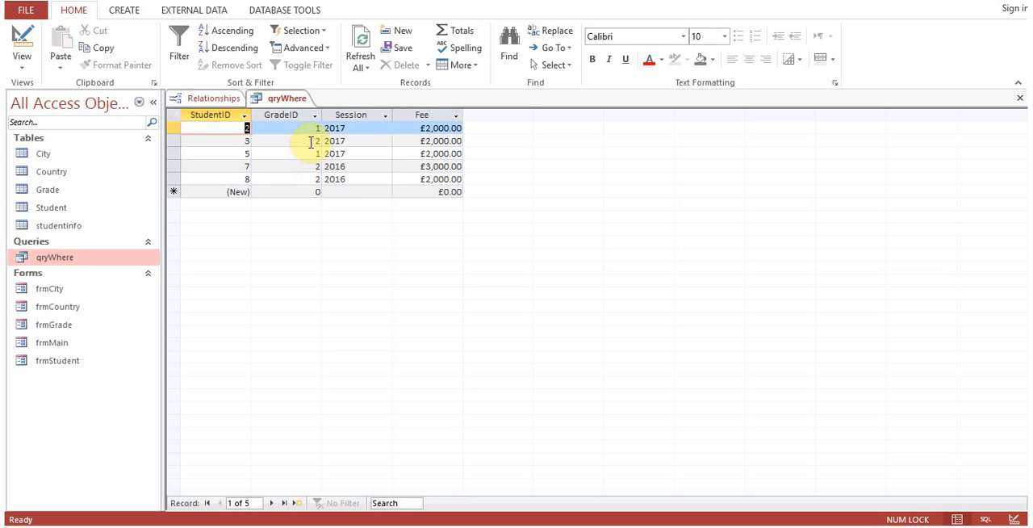
Inspect the five resulting student records, comparing their Fee values.
left_click(440, 141)
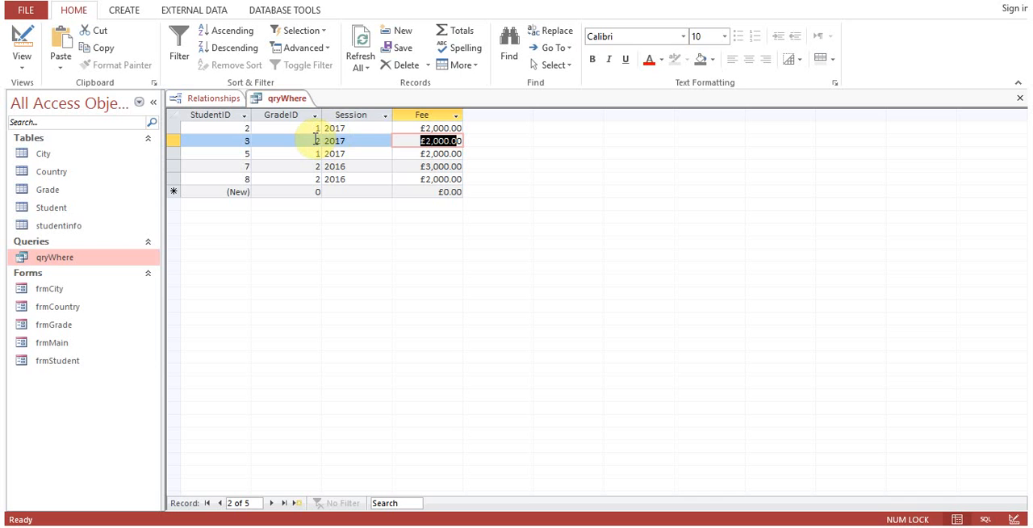
left_click(440, 128)
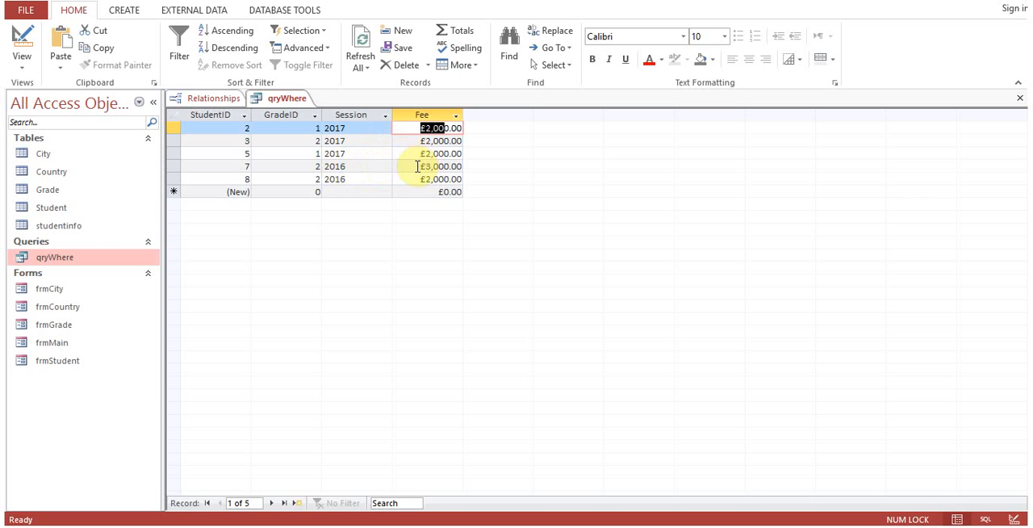
left_click(440, 166)
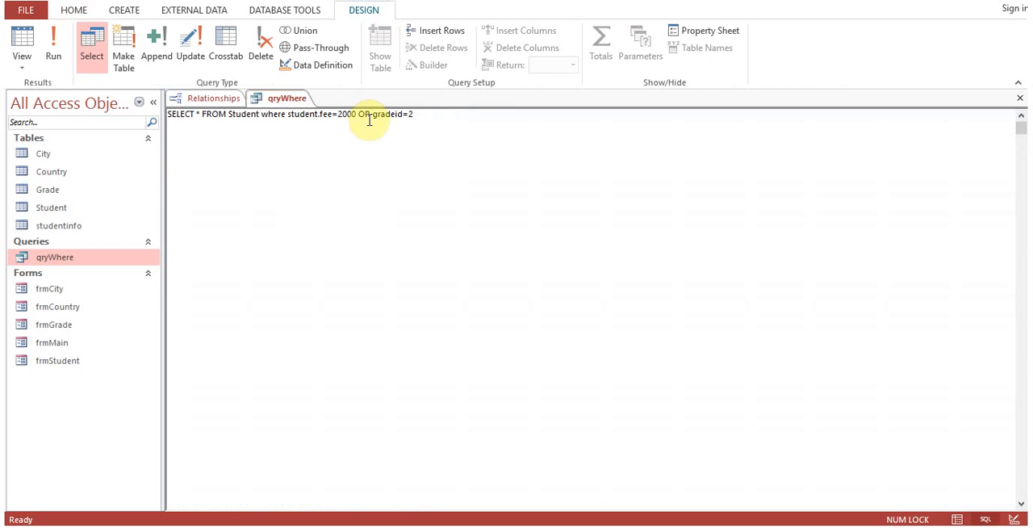
Switch the condition to AND and run it, returning two students.
type("AND")
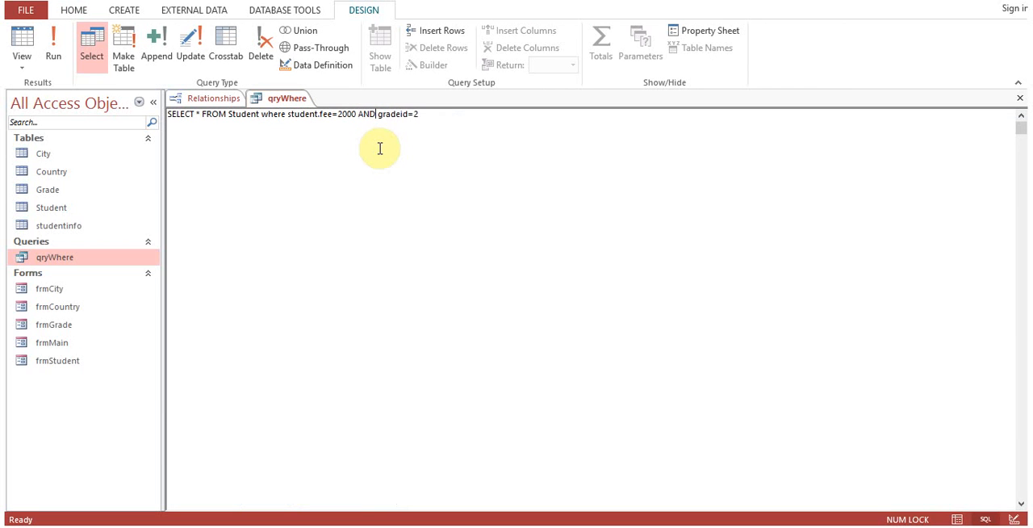
left_click(53, 44)
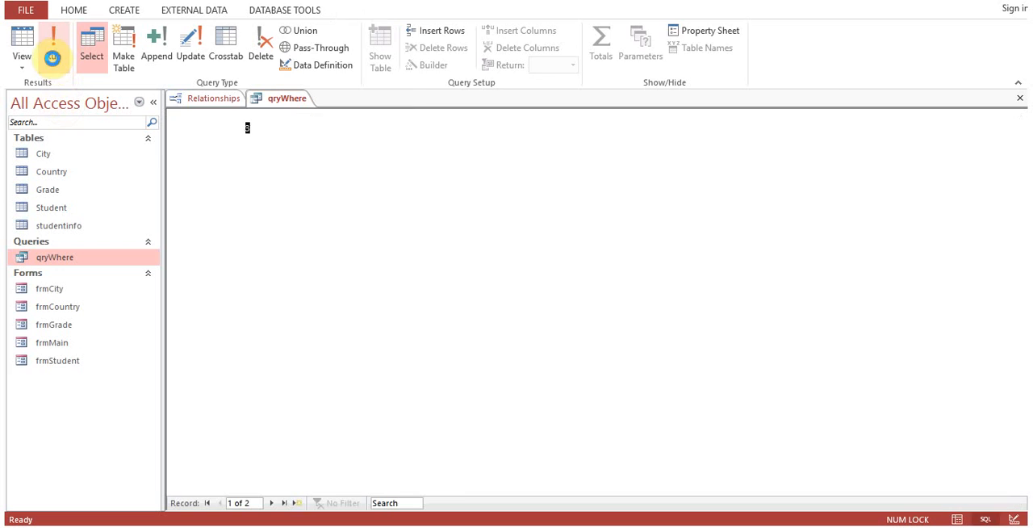
left_click(52, 45)
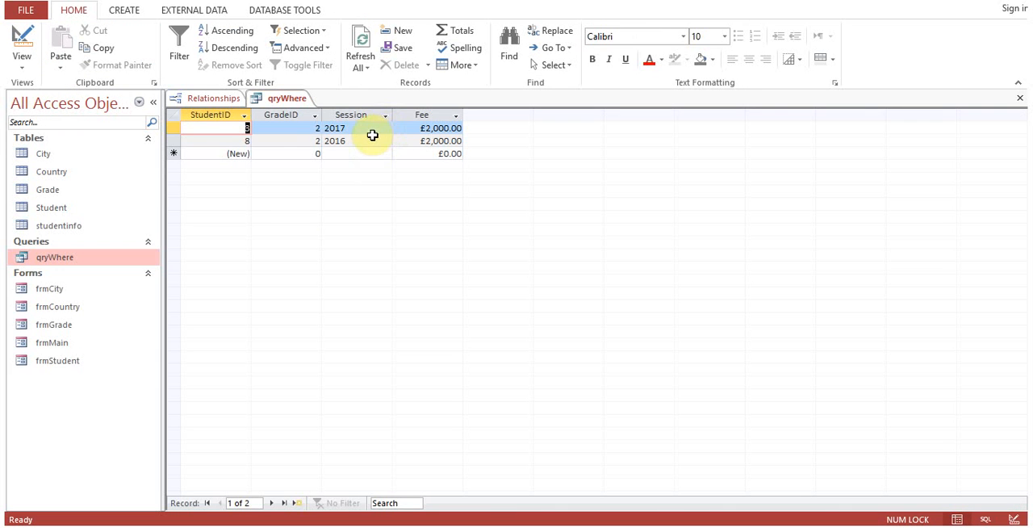
Back in SQL view, restore OR and rerun to list five students.
left_click(21, 44)
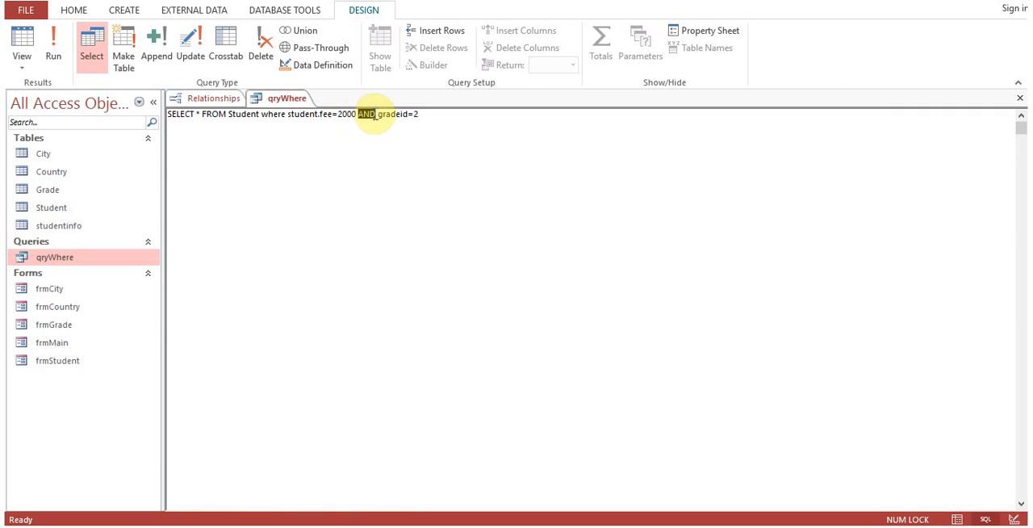
type("OR")
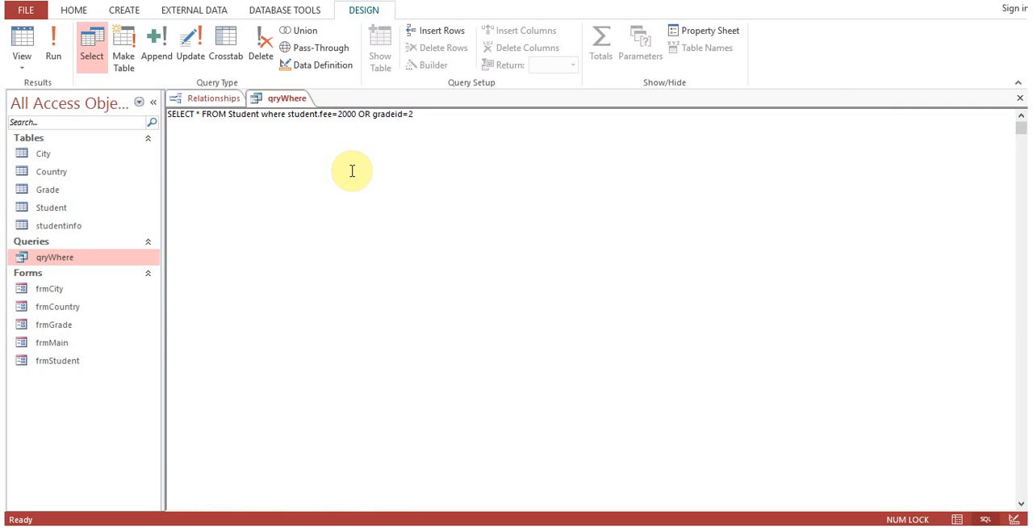
left_click(53, 45)
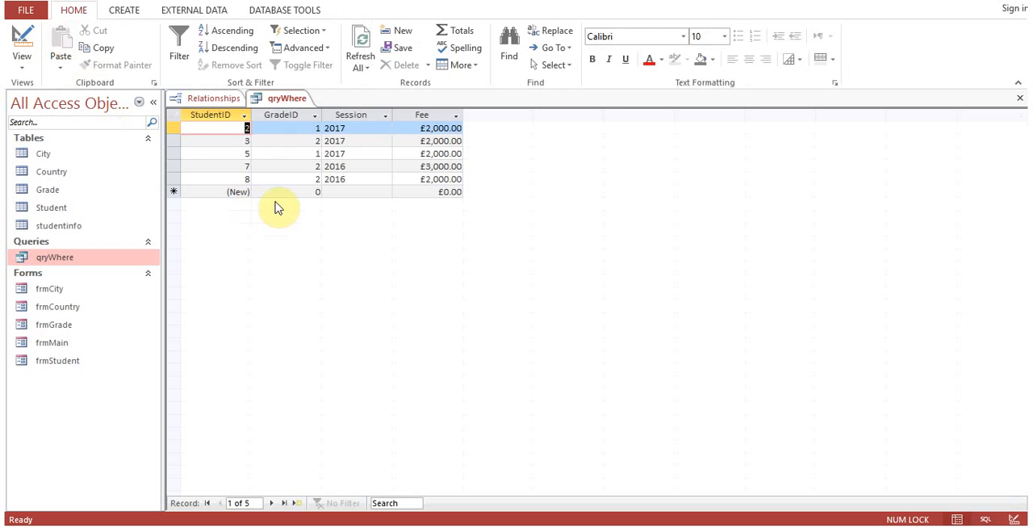
mouse_move(282, 109)
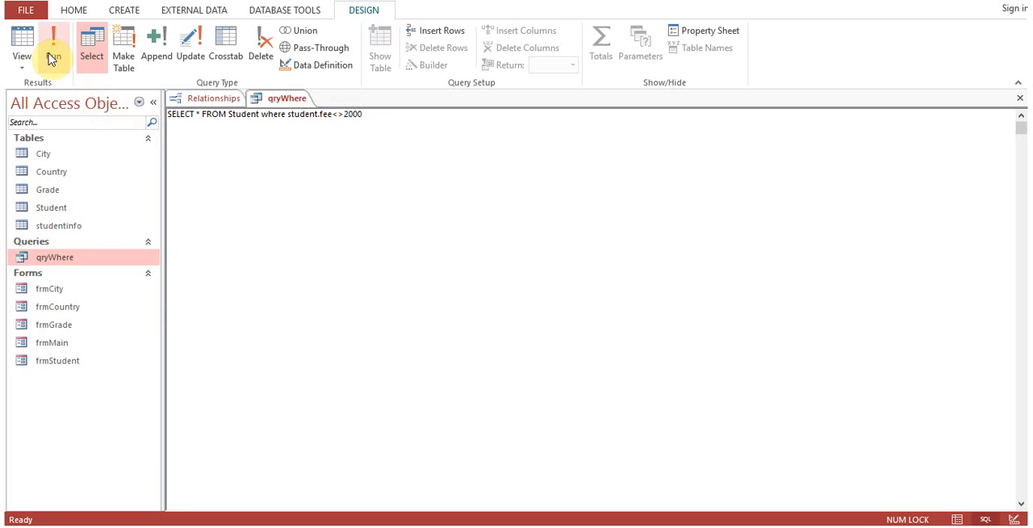
Run the student.fee<>2000 query, returning three students.
left_click(53, 45)
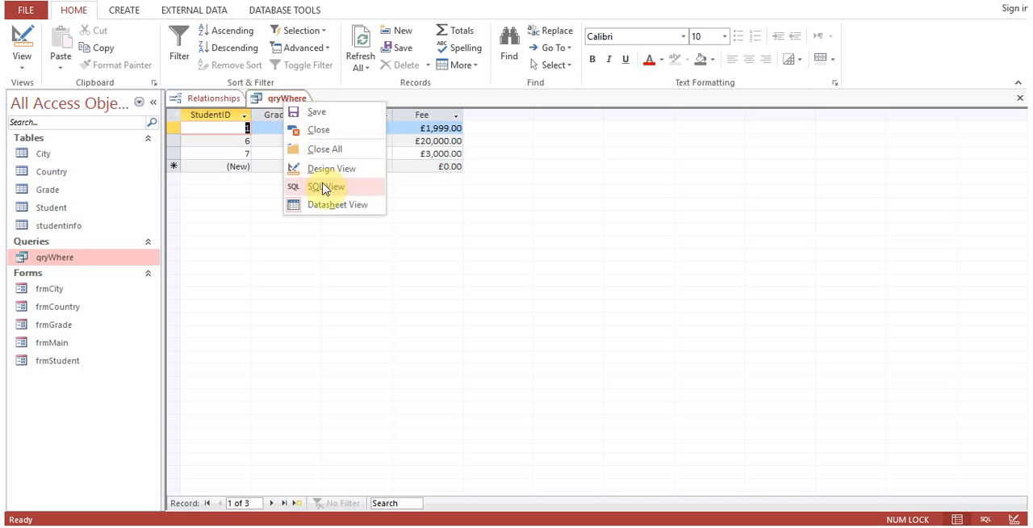
View qryWhere in Design View showing the Fee criterion <>2000, then return to SQL view.
left_click(326, 186)
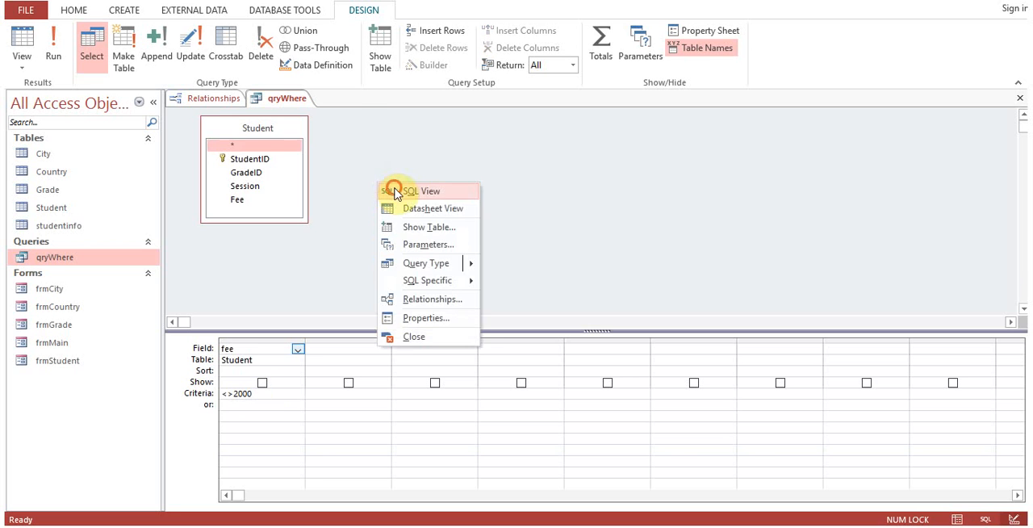
left_click(418, 191)
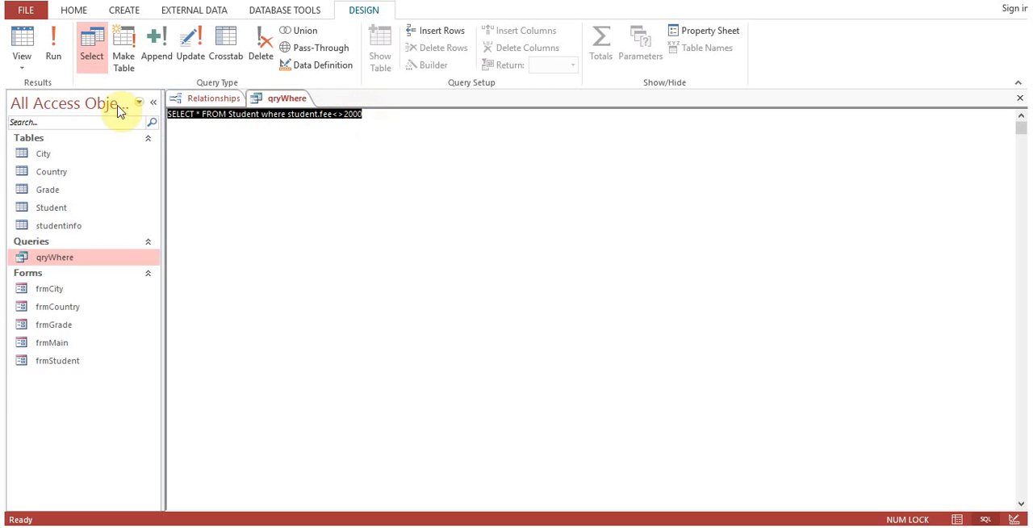
Rerun the fee<>2000 query to list the three students.
left_click(53, 45)
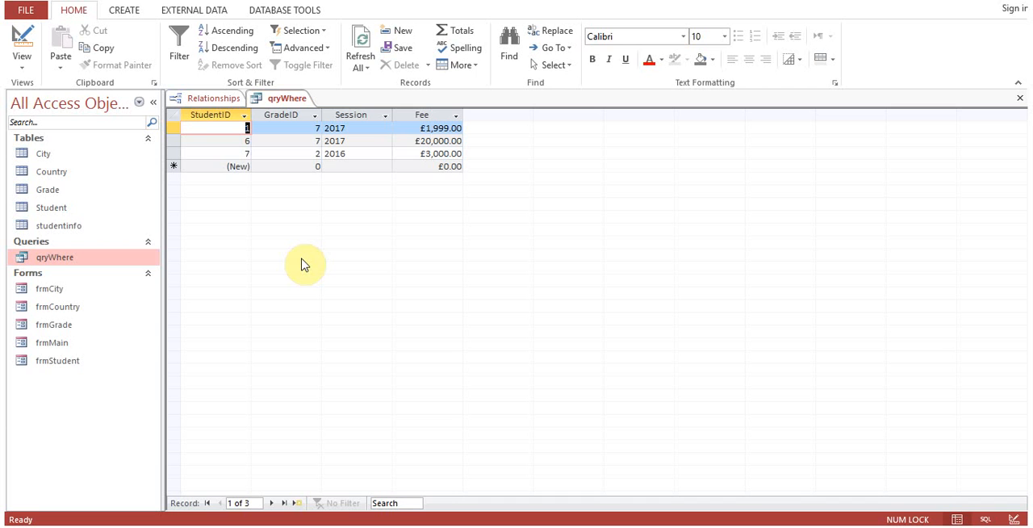
mouse_move(447, 370)
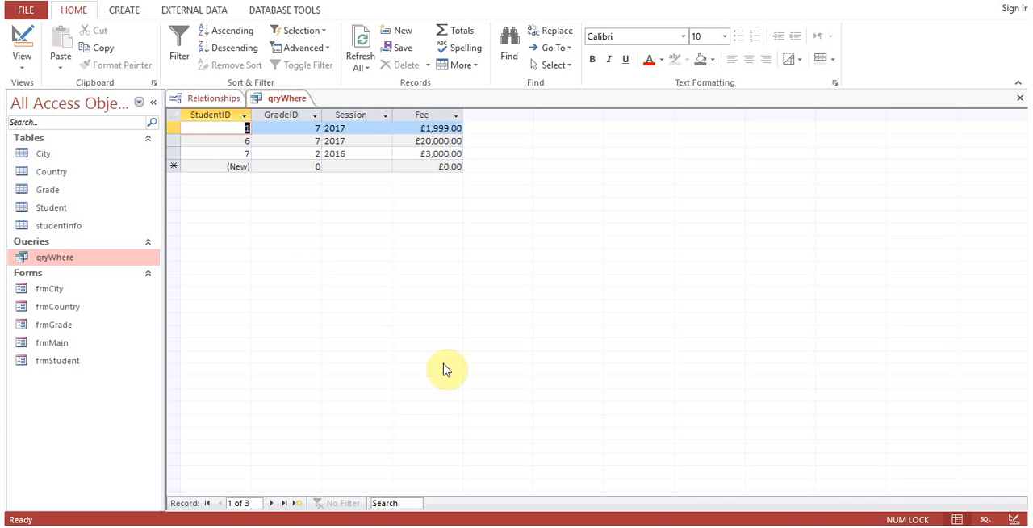